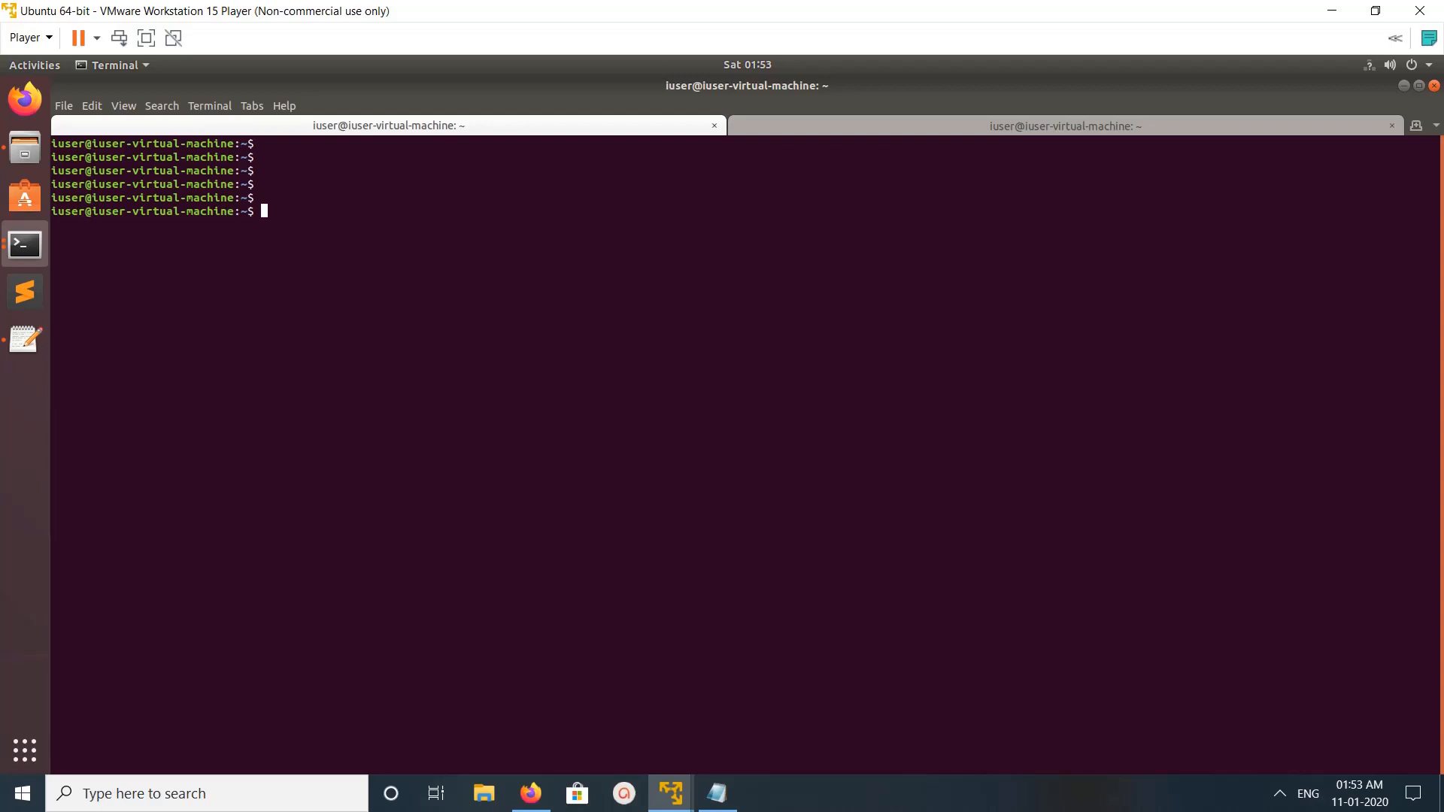
- Launch the Python 2.7 shell and echo the Hindi unicode string s as \u escape codes
text(python)
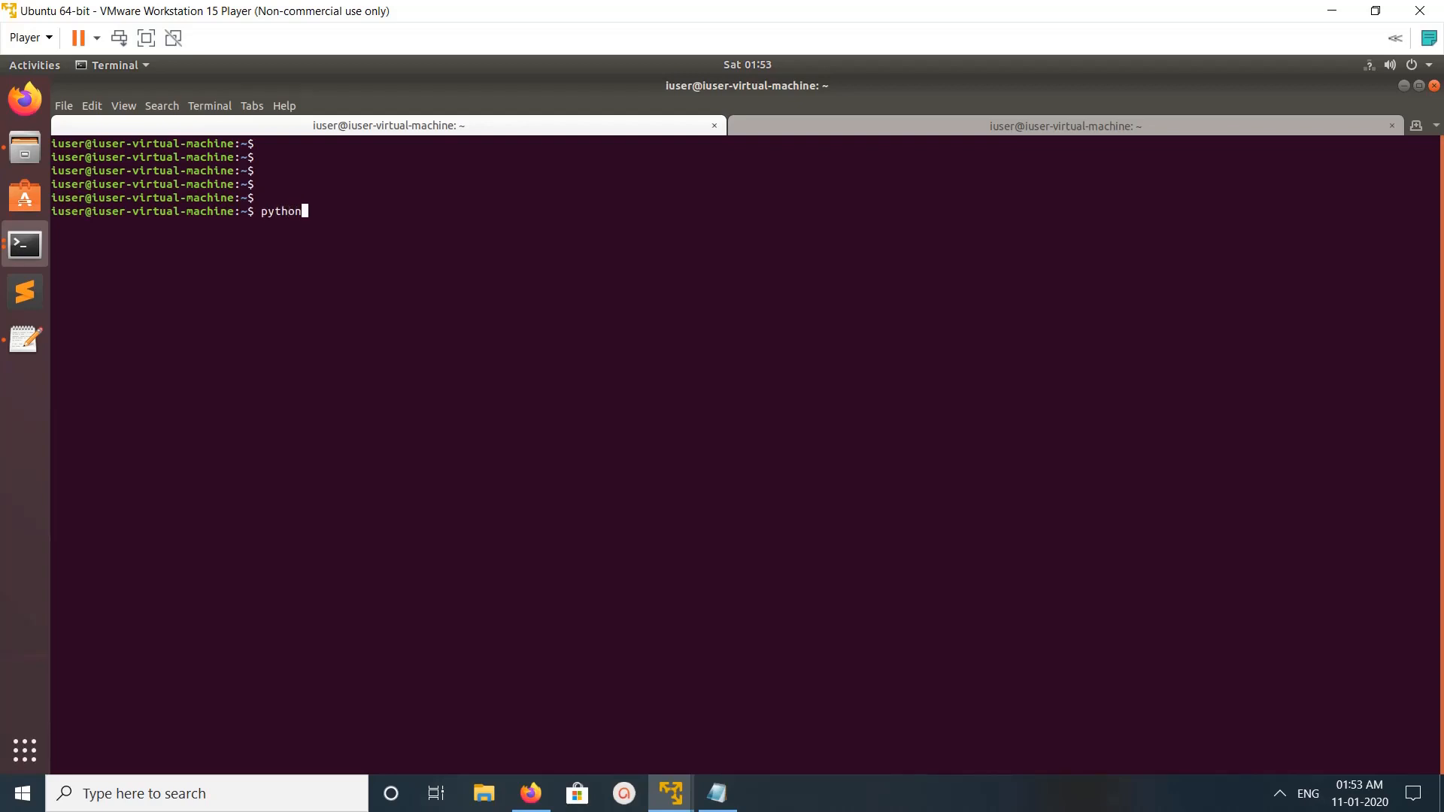
key(Return)
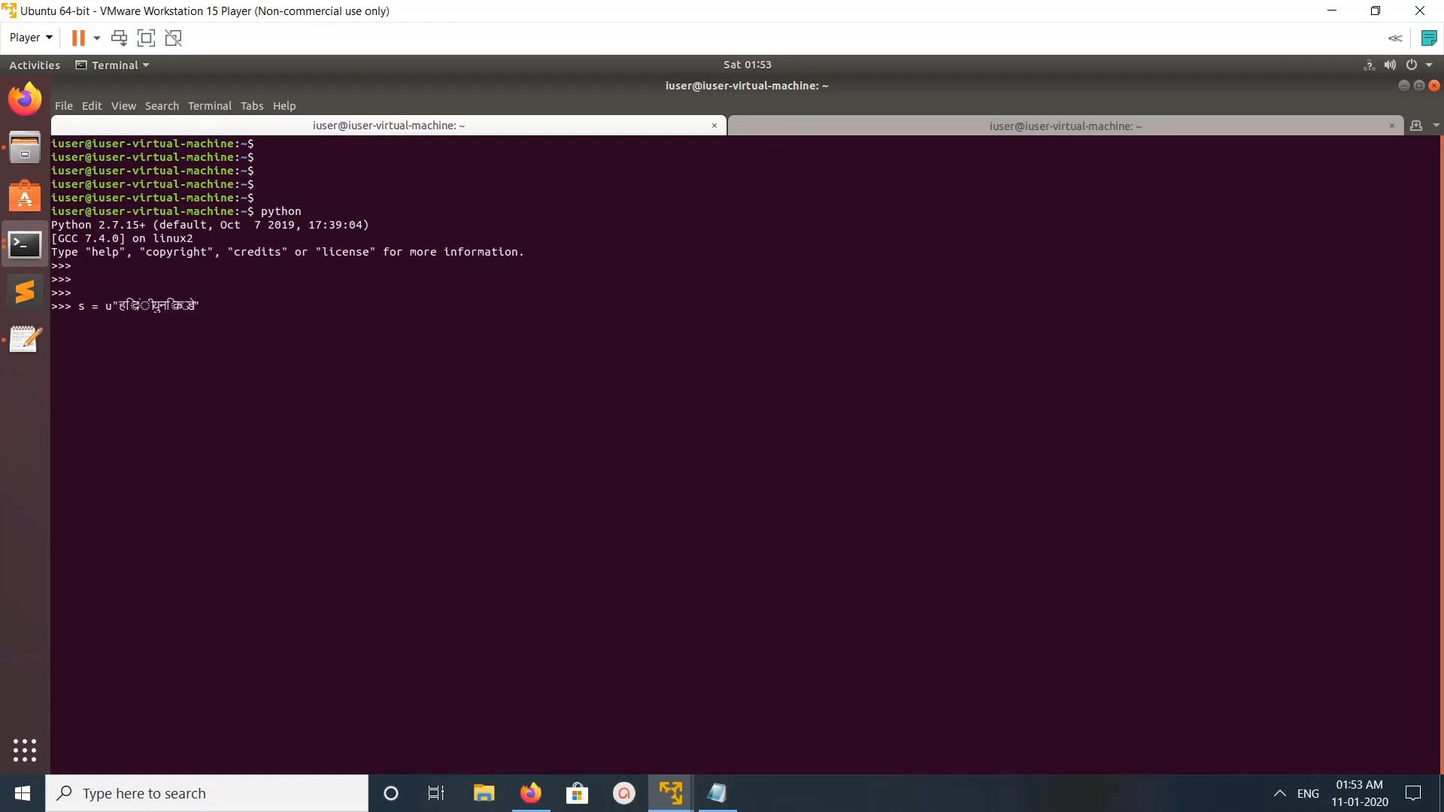
text(s)
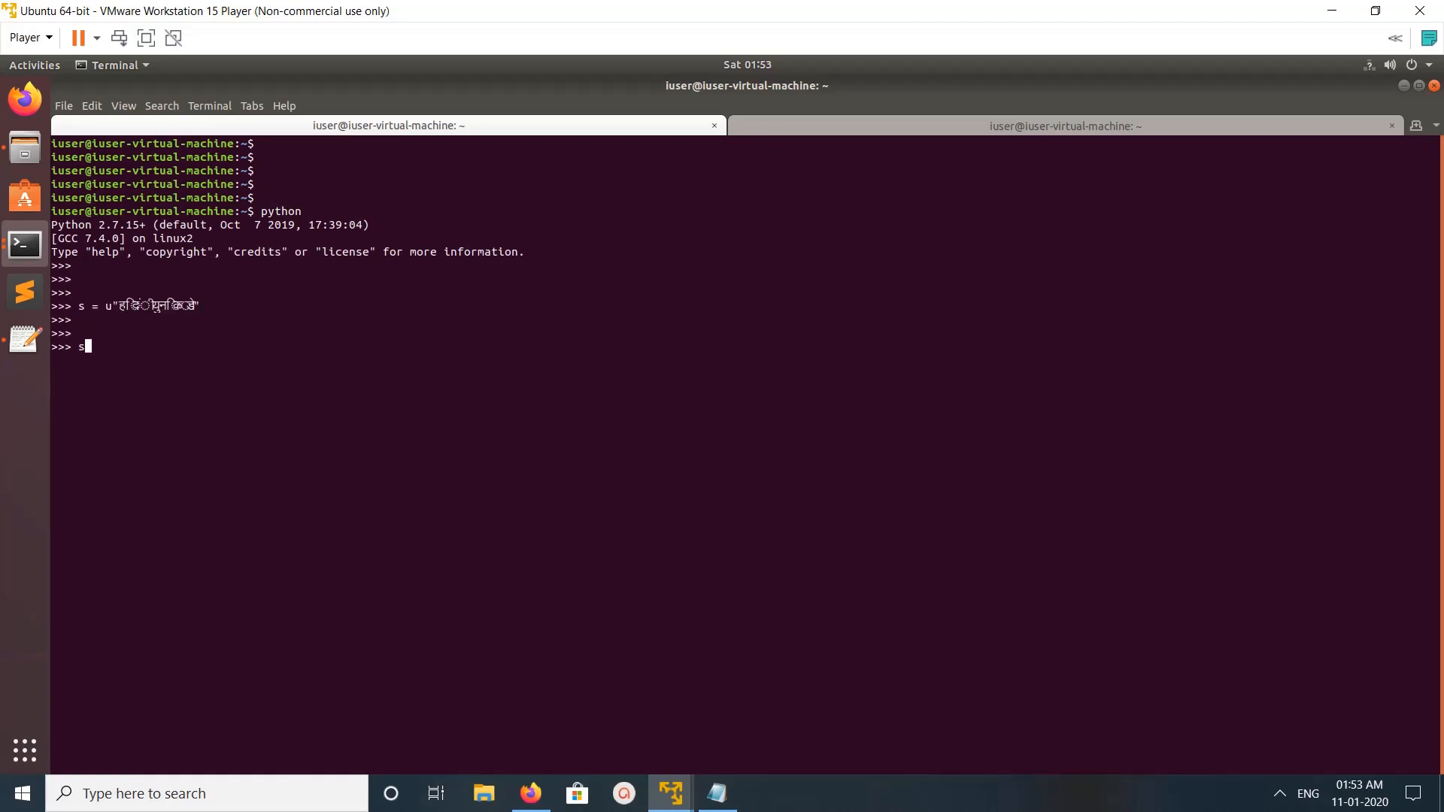
key(Return)
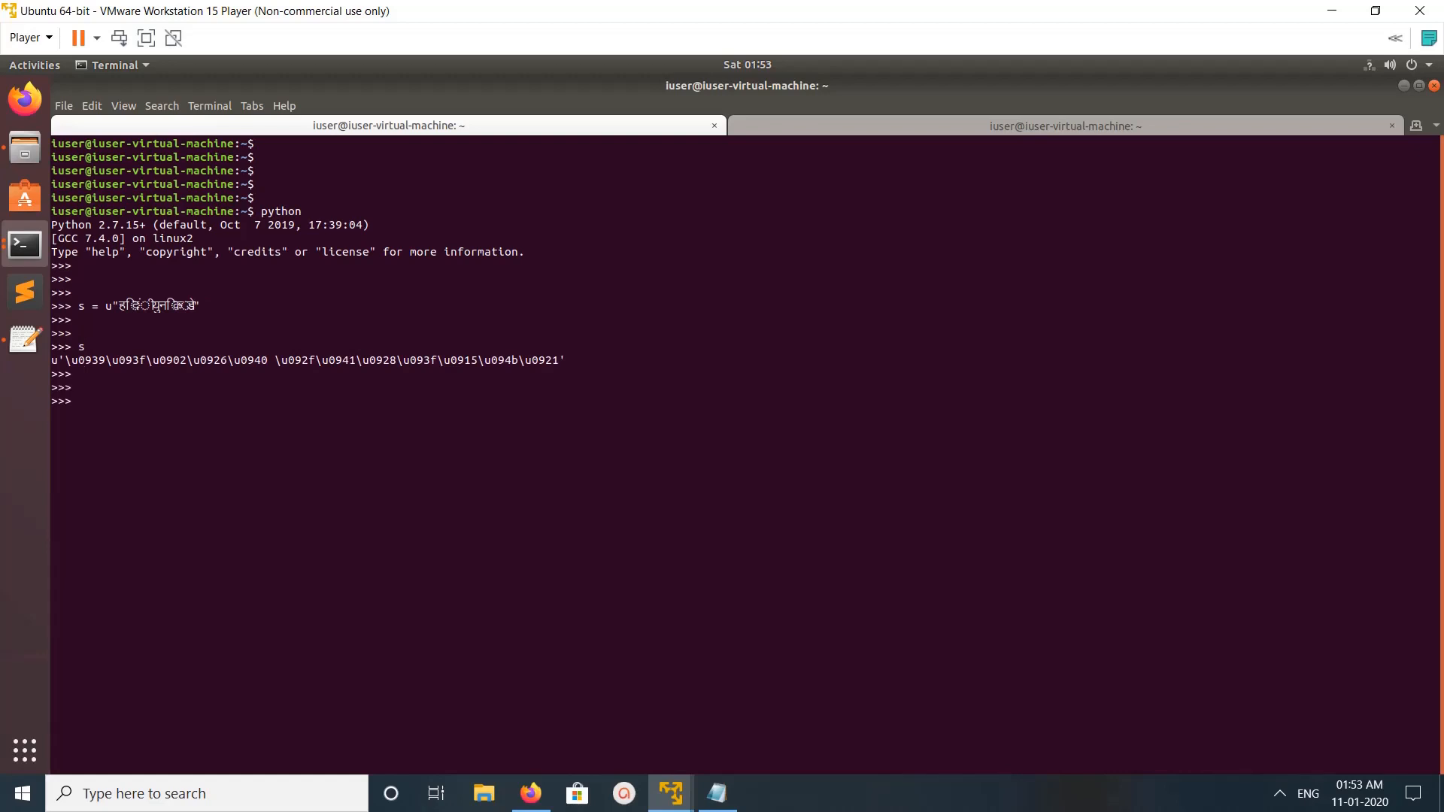
key(Return)
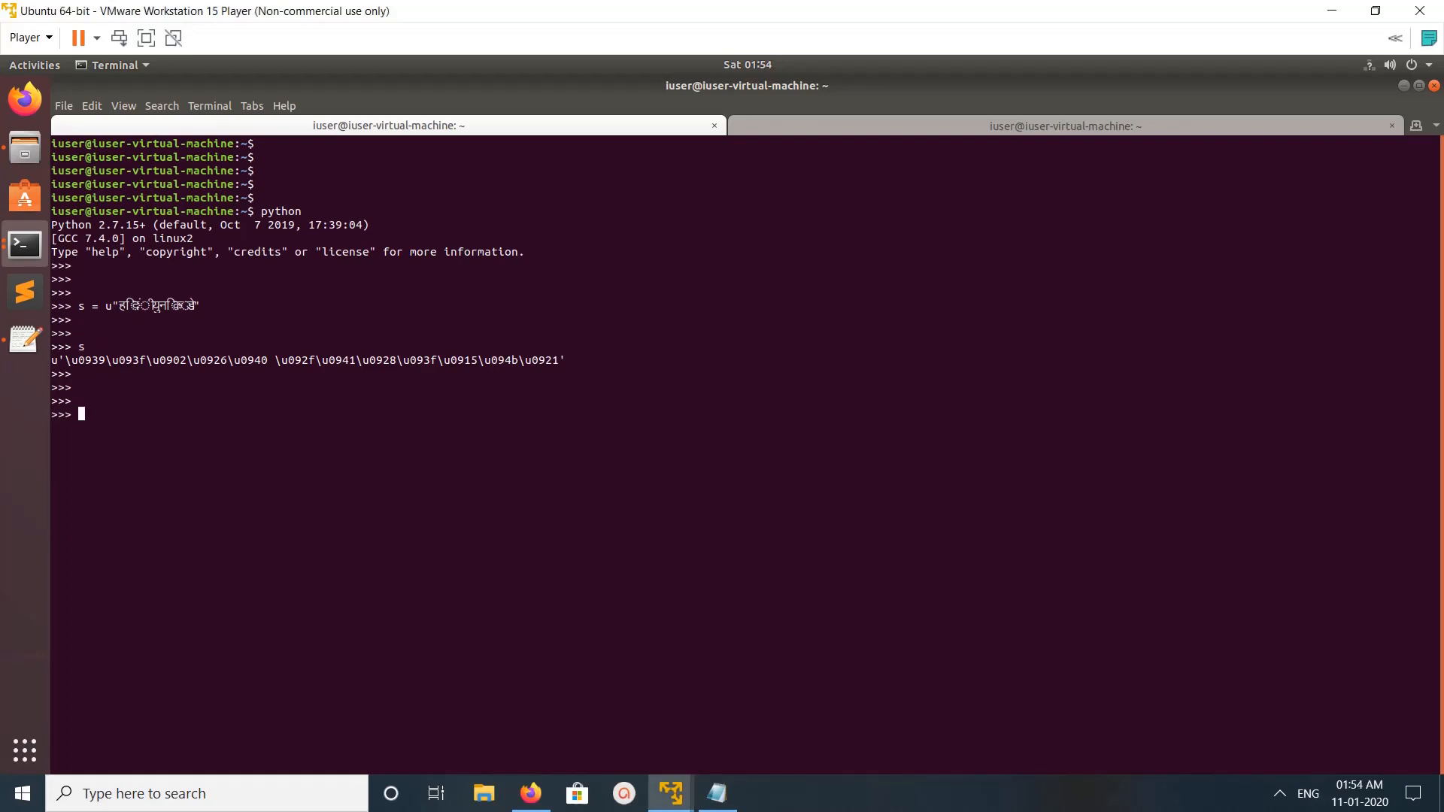
- Bind fp = open("a.txt", 'wb+') to open the file for binary writing
text(fp = open("a.txt", 'wb+'))
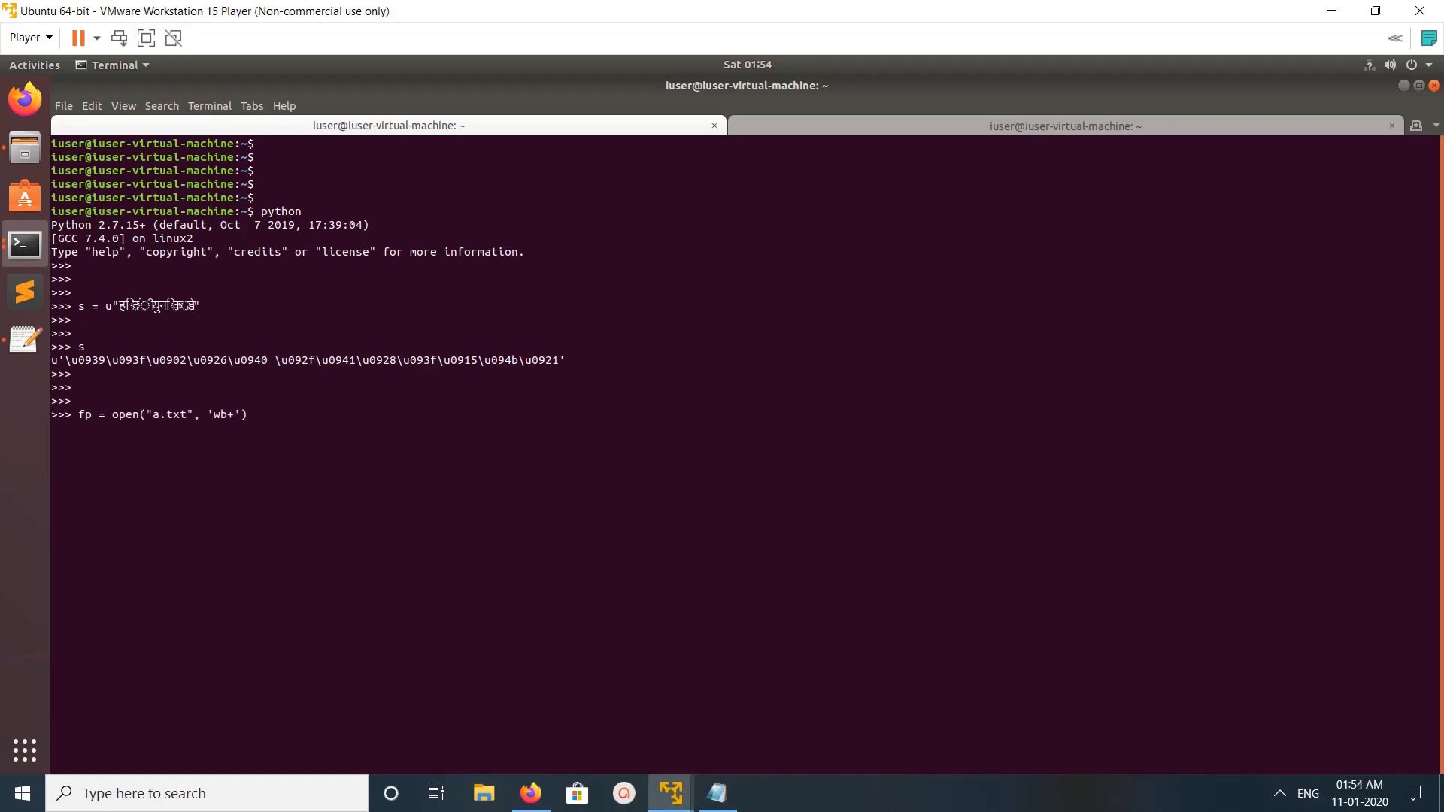
text())
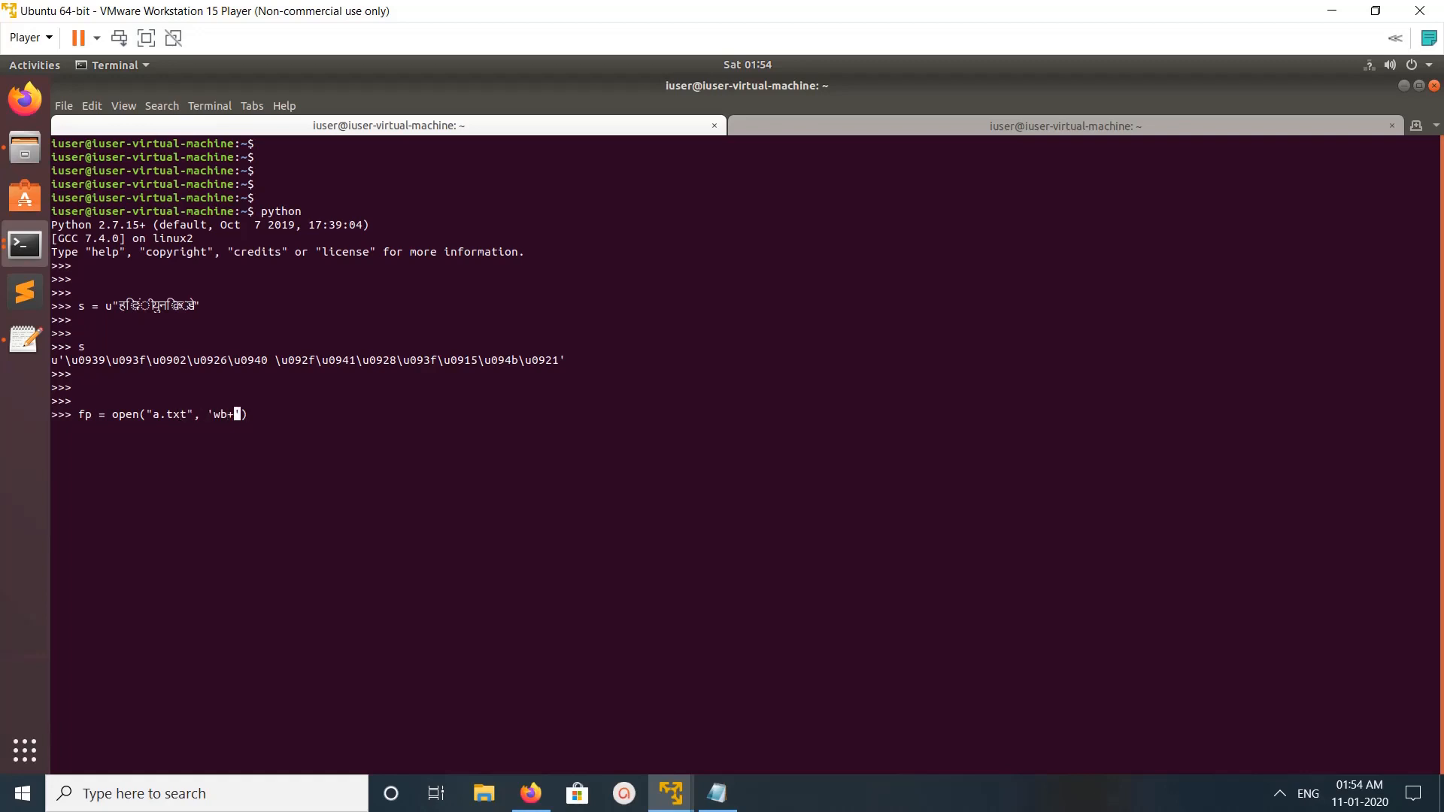
text())
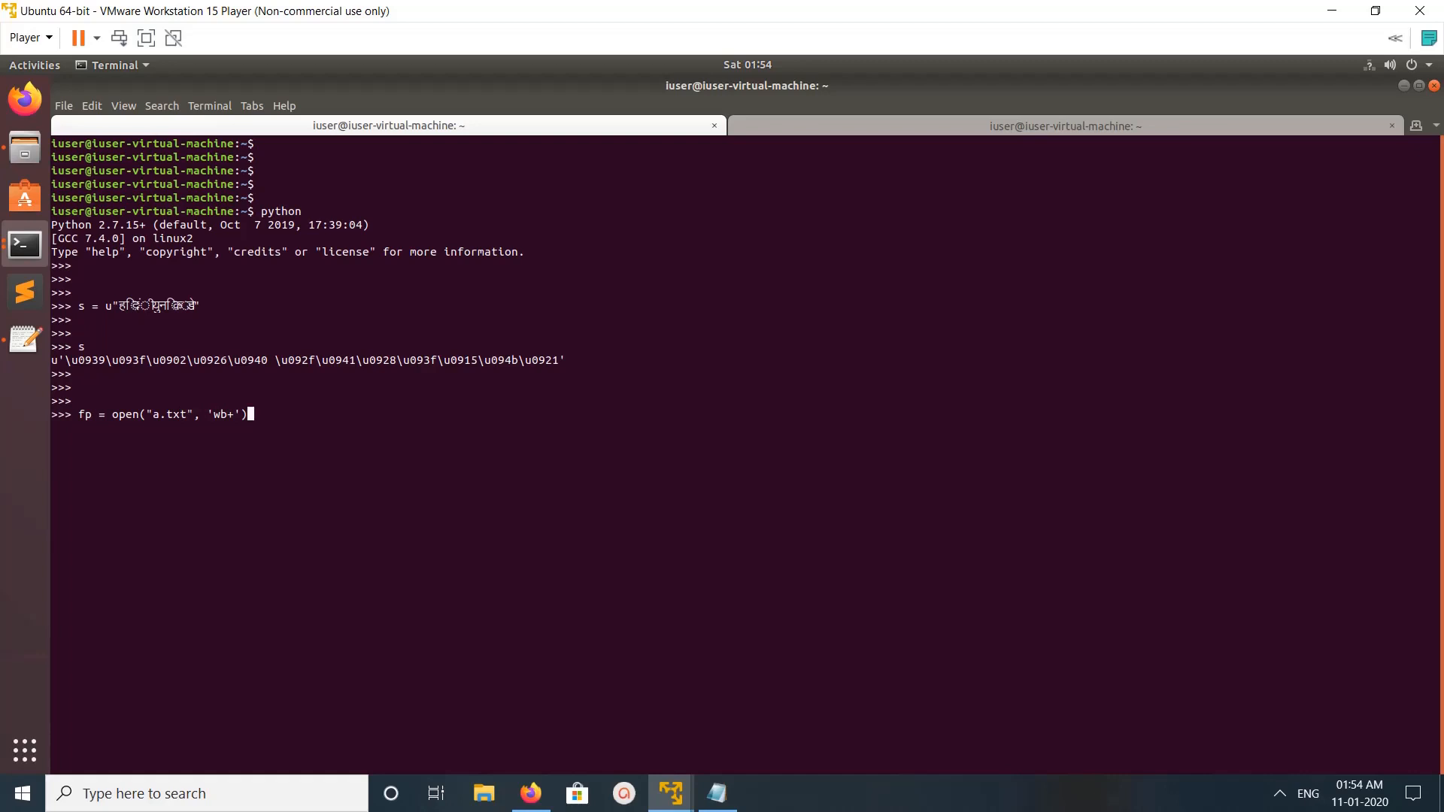
key(Return)
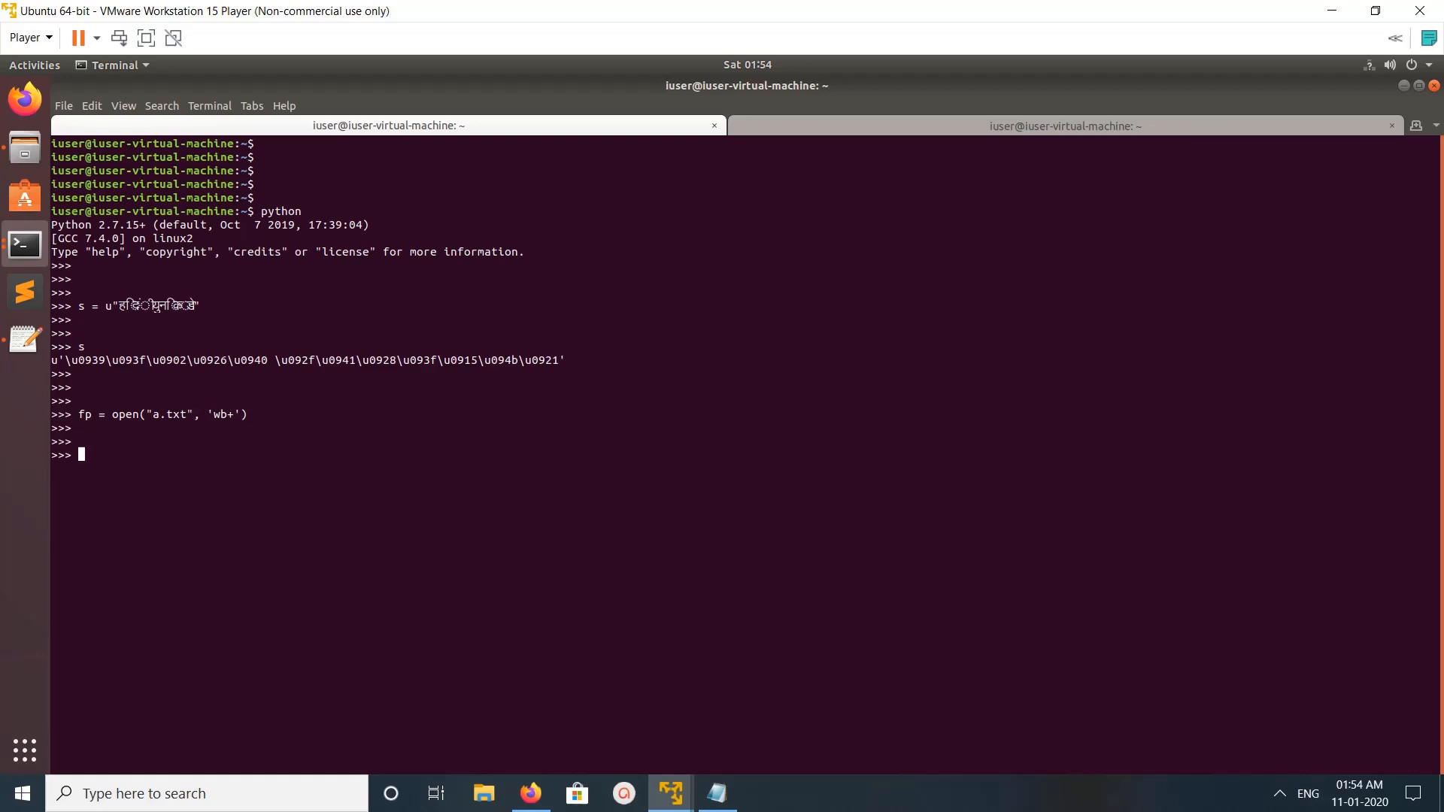
- Run fp.write(s), which fails with an ascii UnicodeEncodeError
text(fp.)
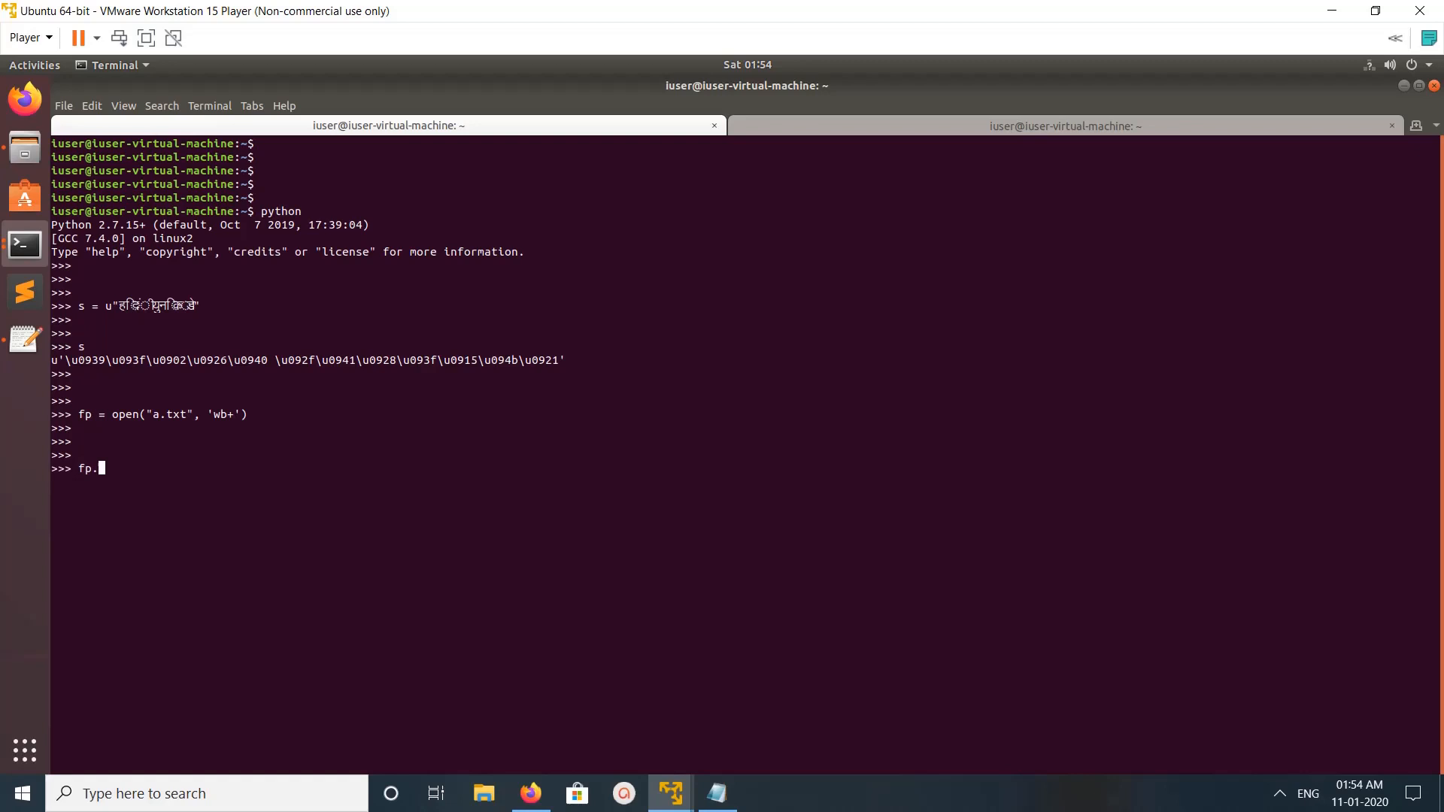
text(wri)
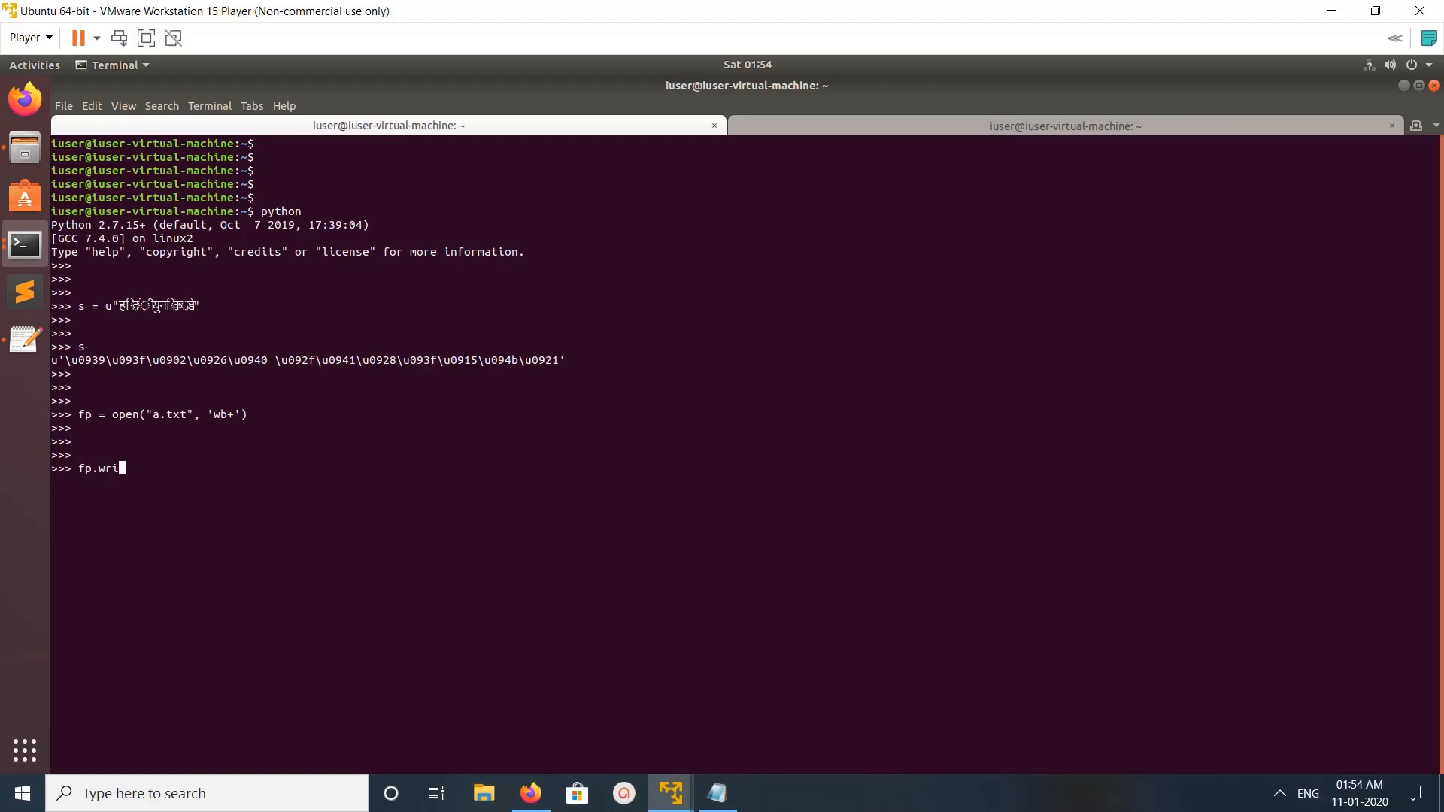
text(te())
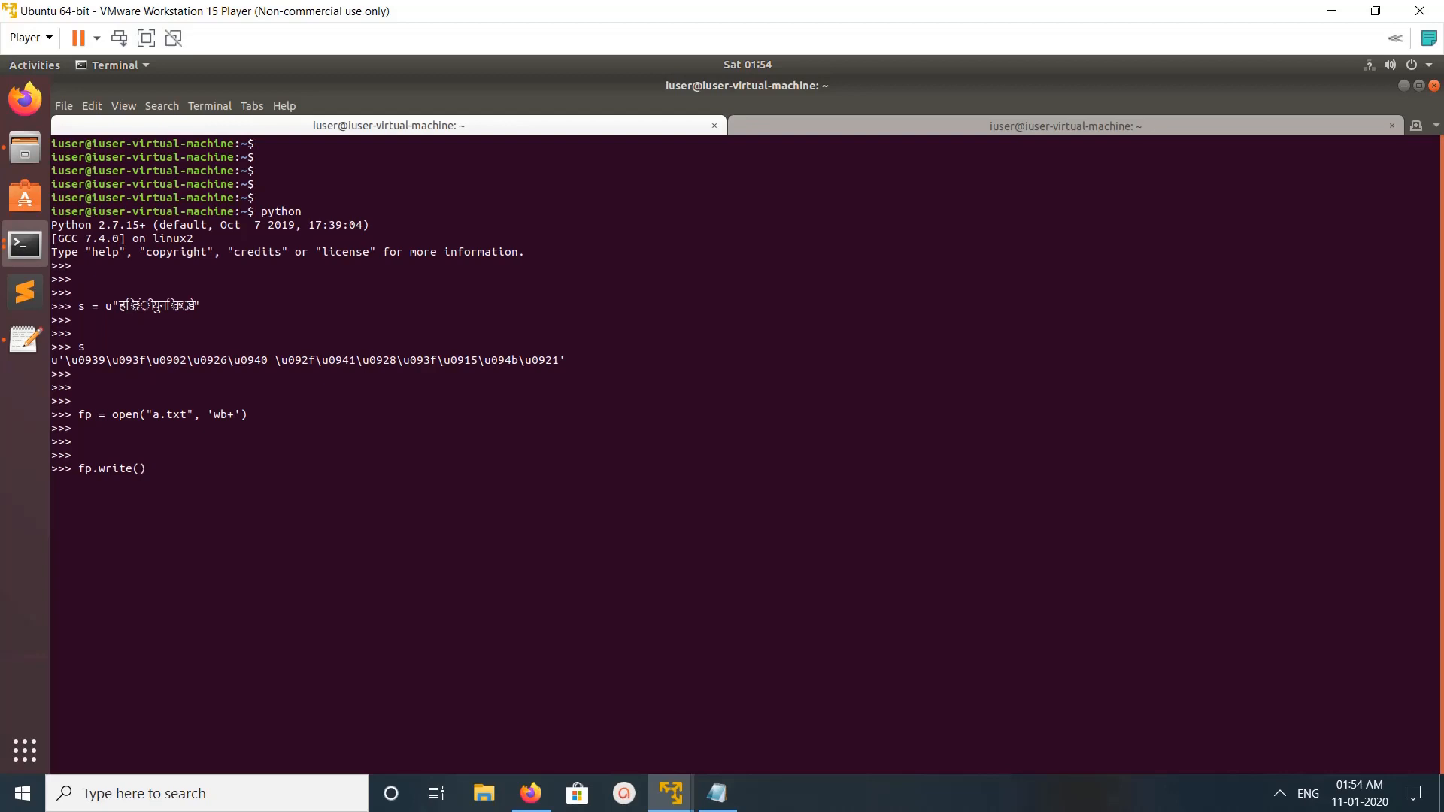
text(s)
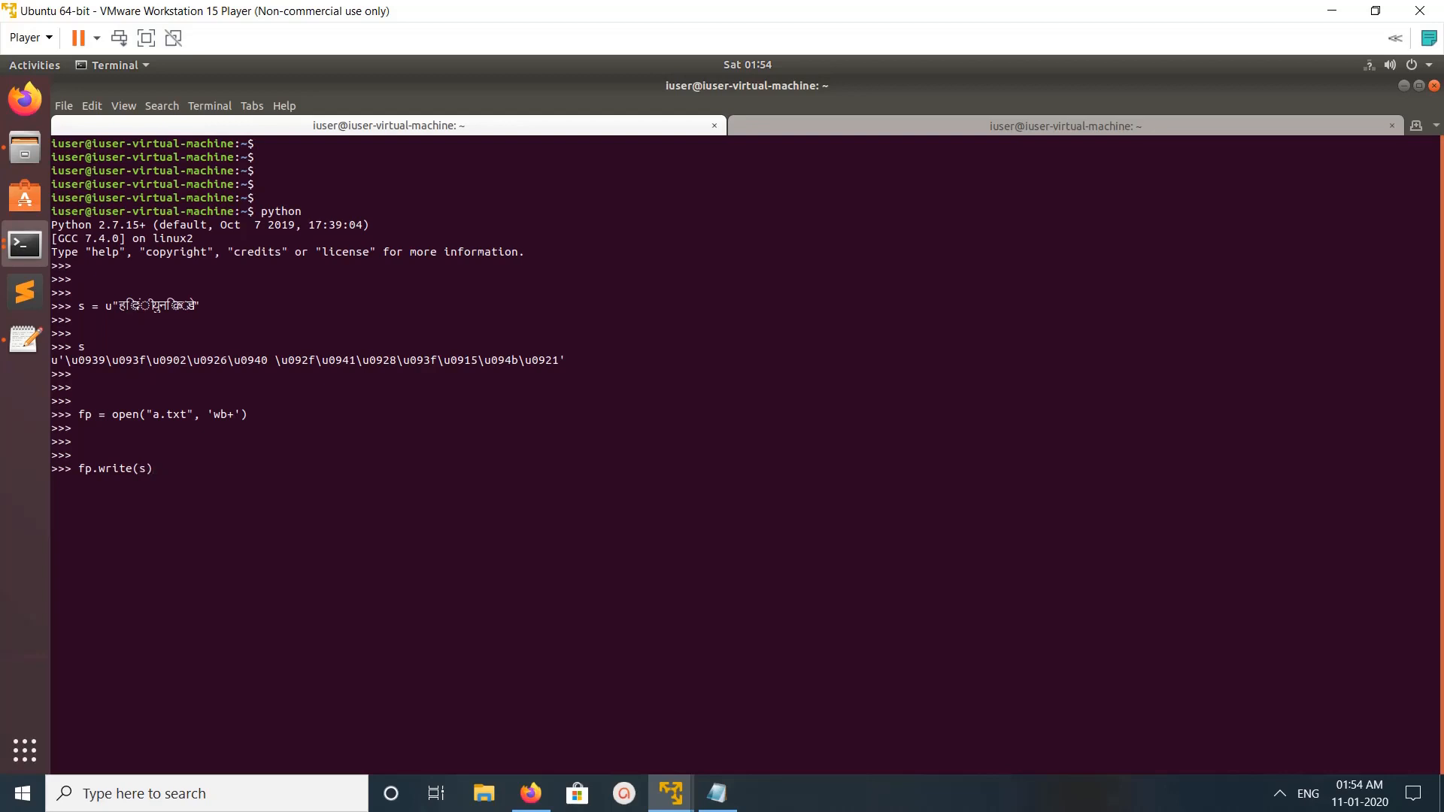
key(Return)
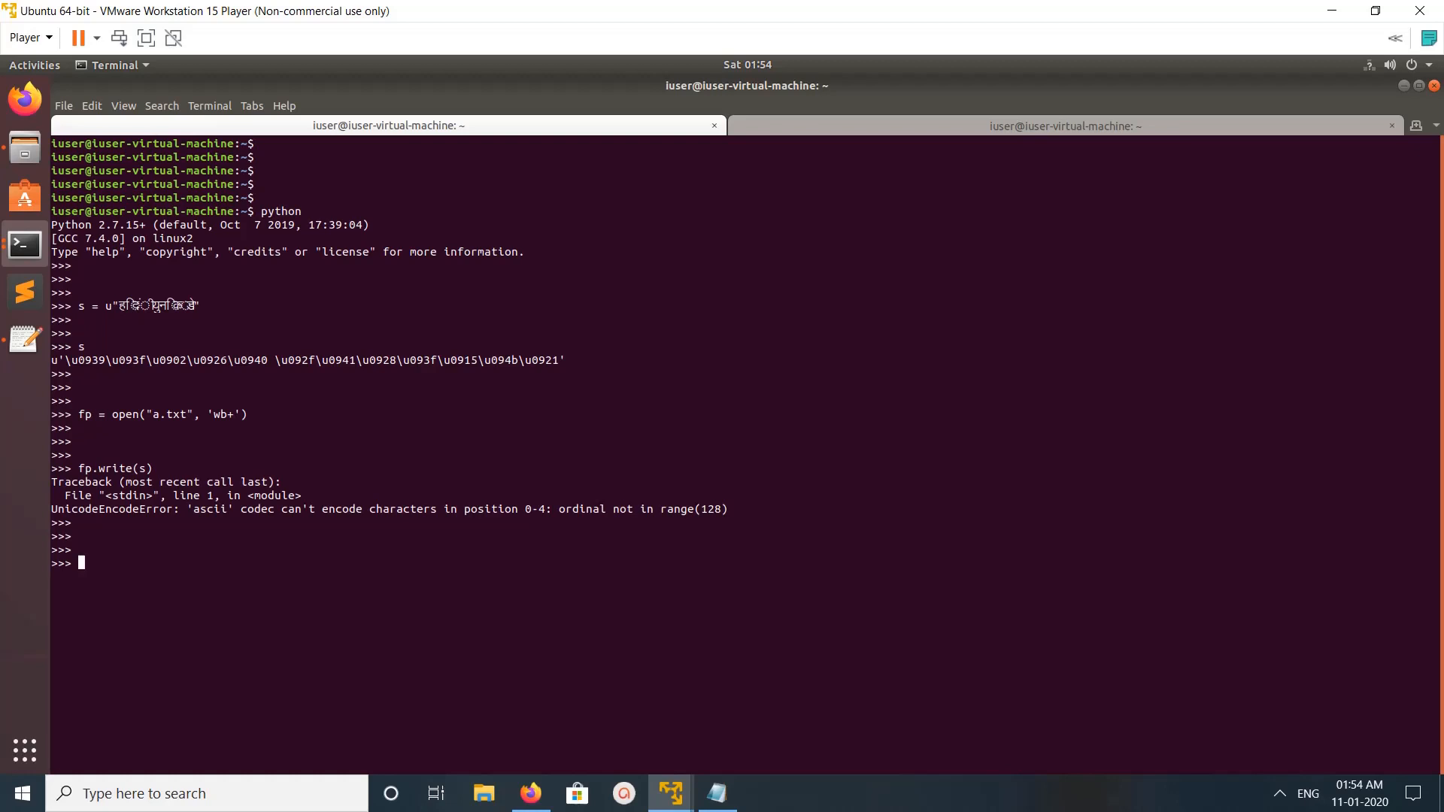
- Run fp.write(s.encode("utf-8")) to write the Hindi string as UTF-8 bytes
text(fp.write(s))
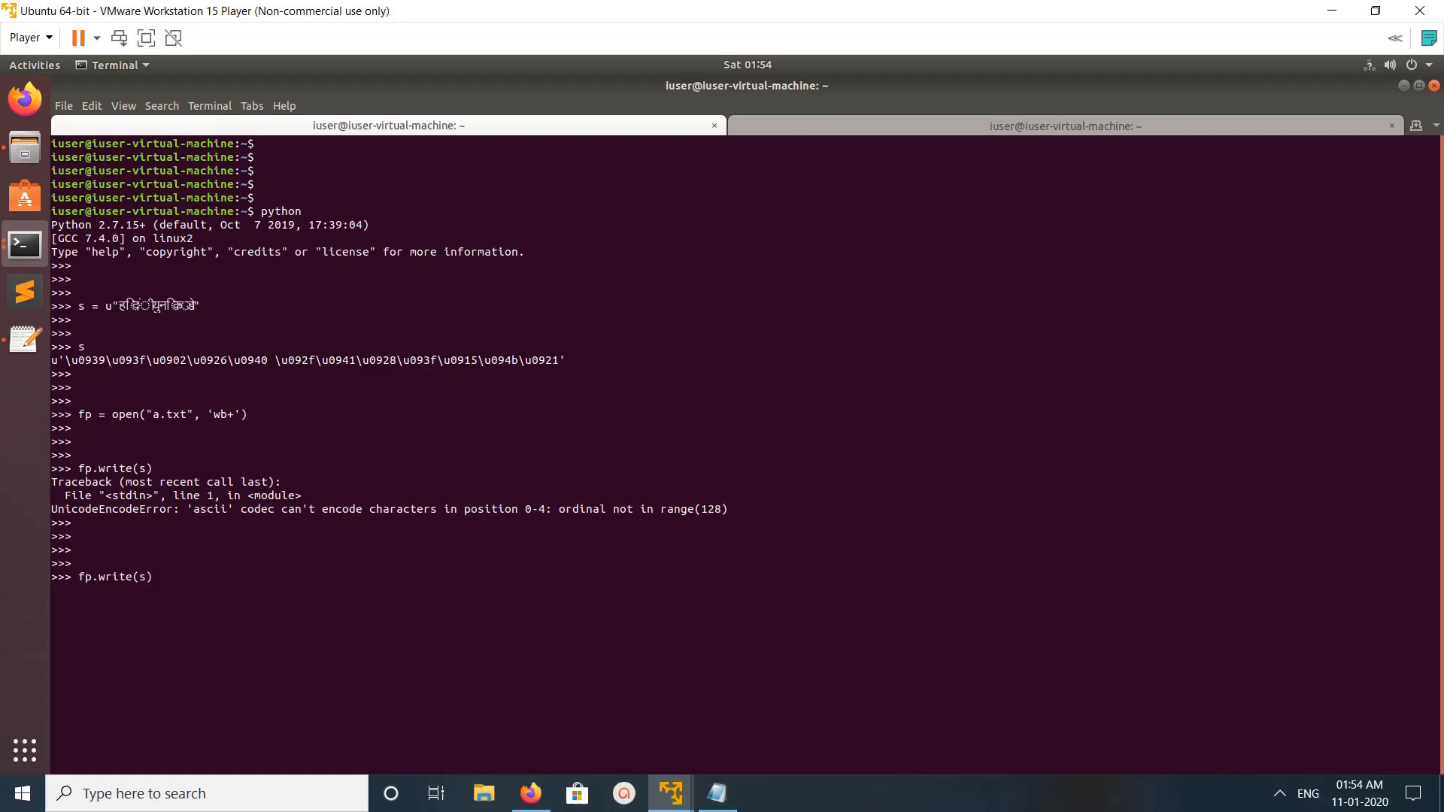
mouse_move(147, 576)
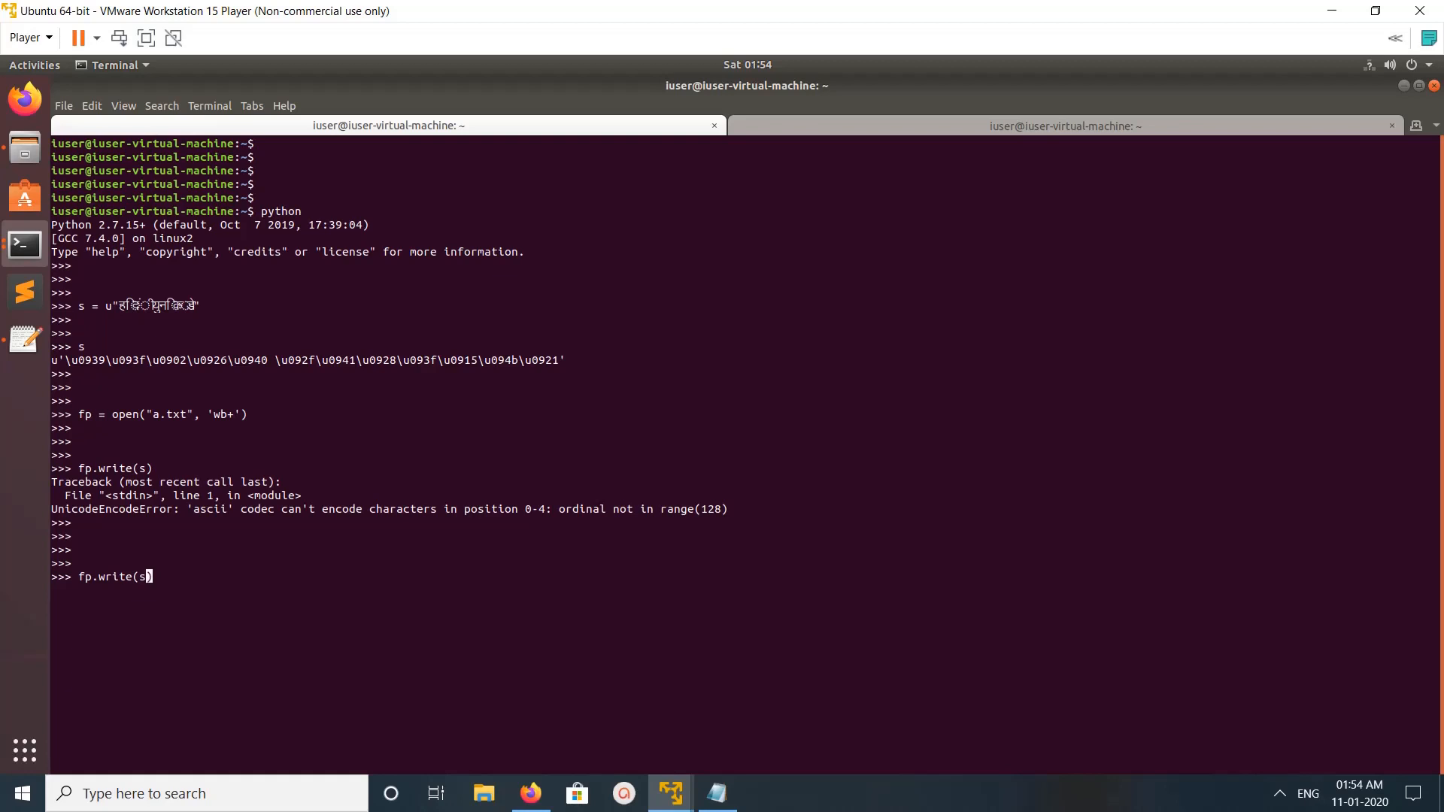
text(.)
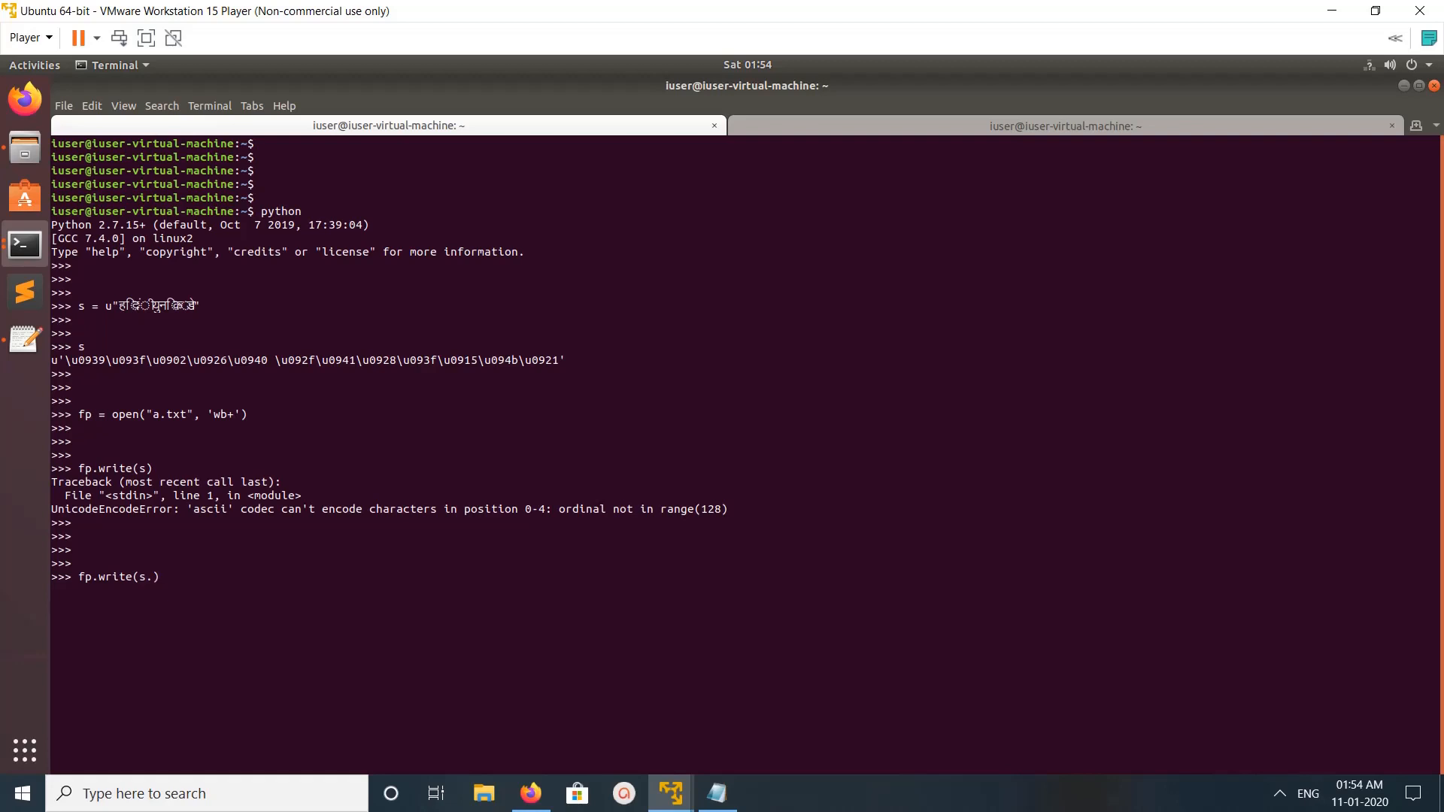
text(e)
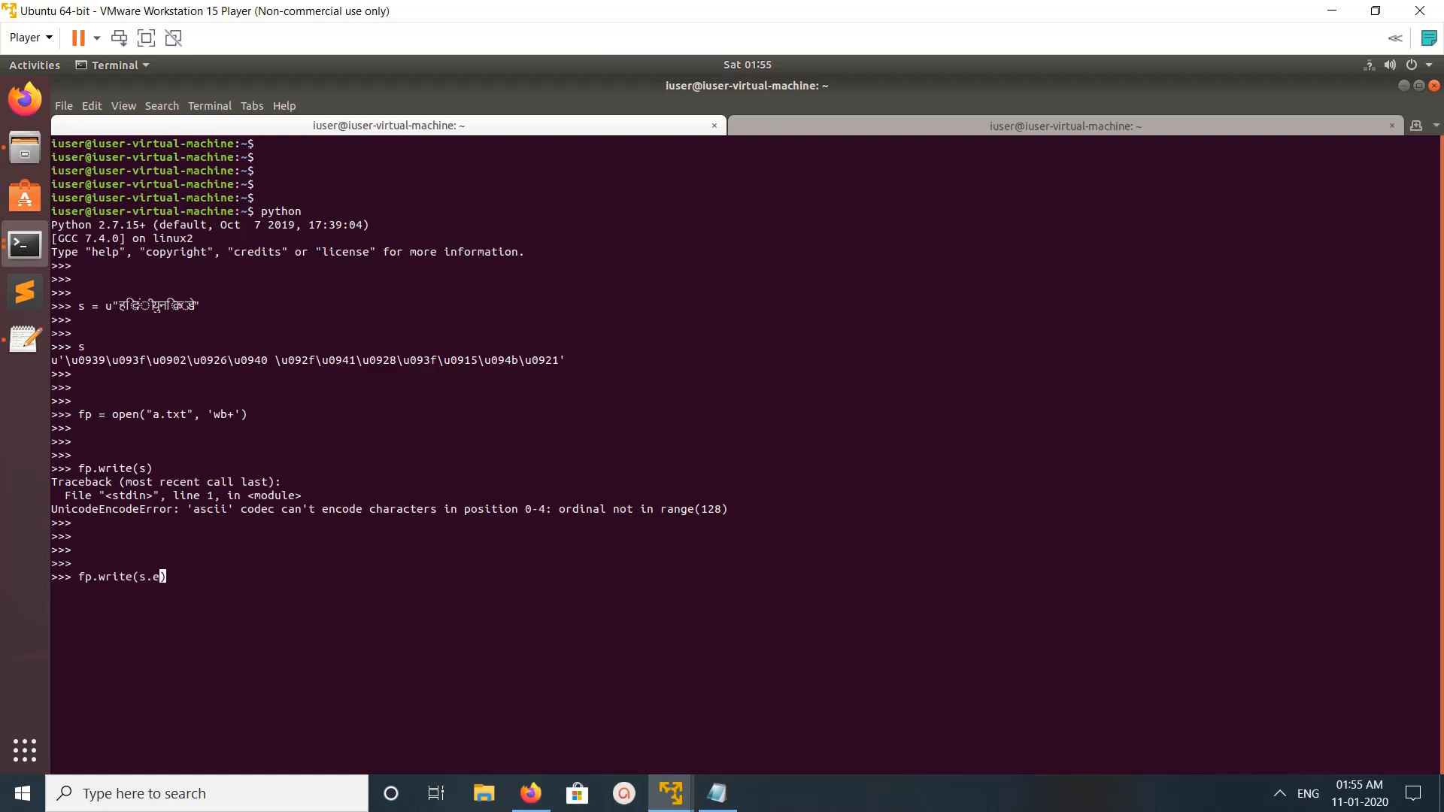
text(ncode)
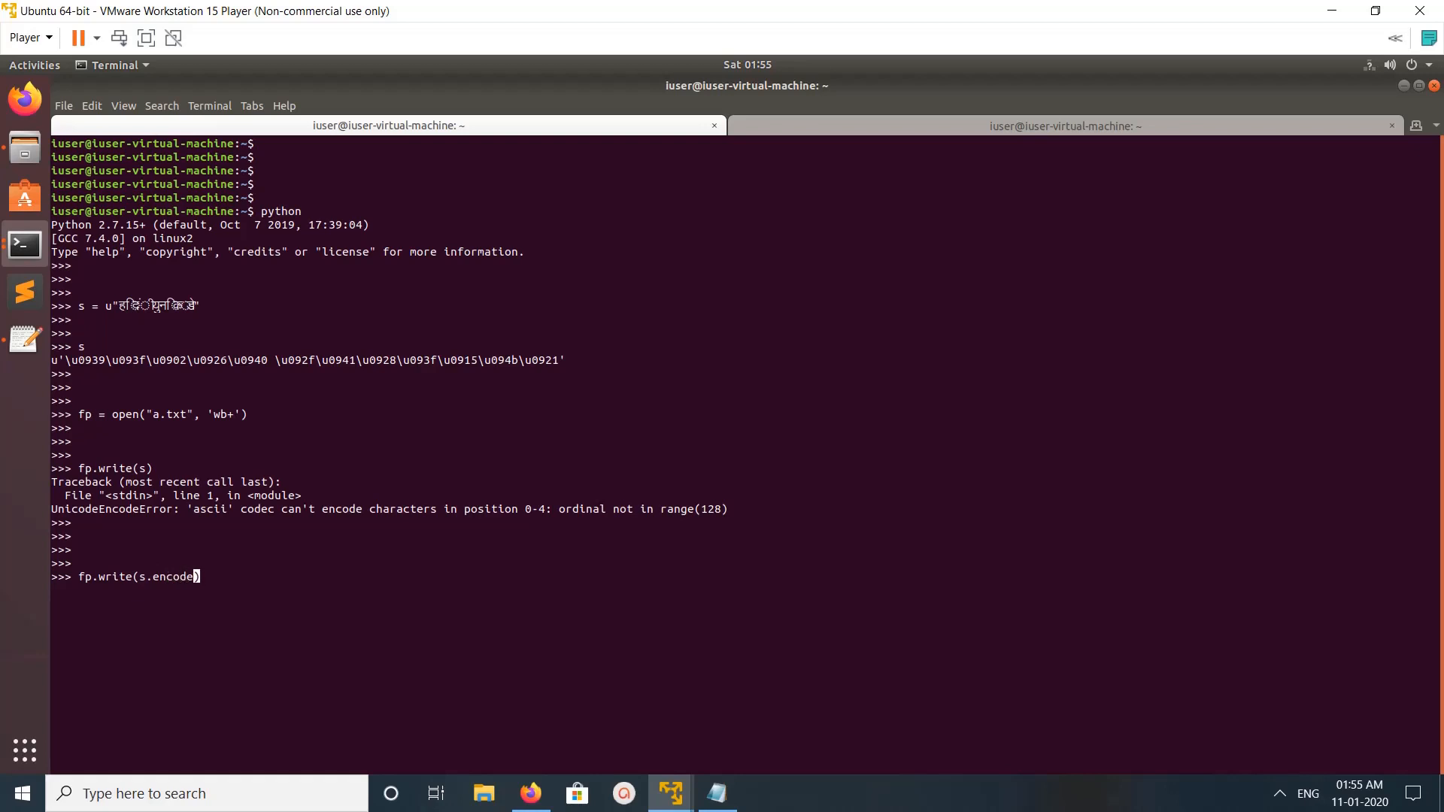
text(())
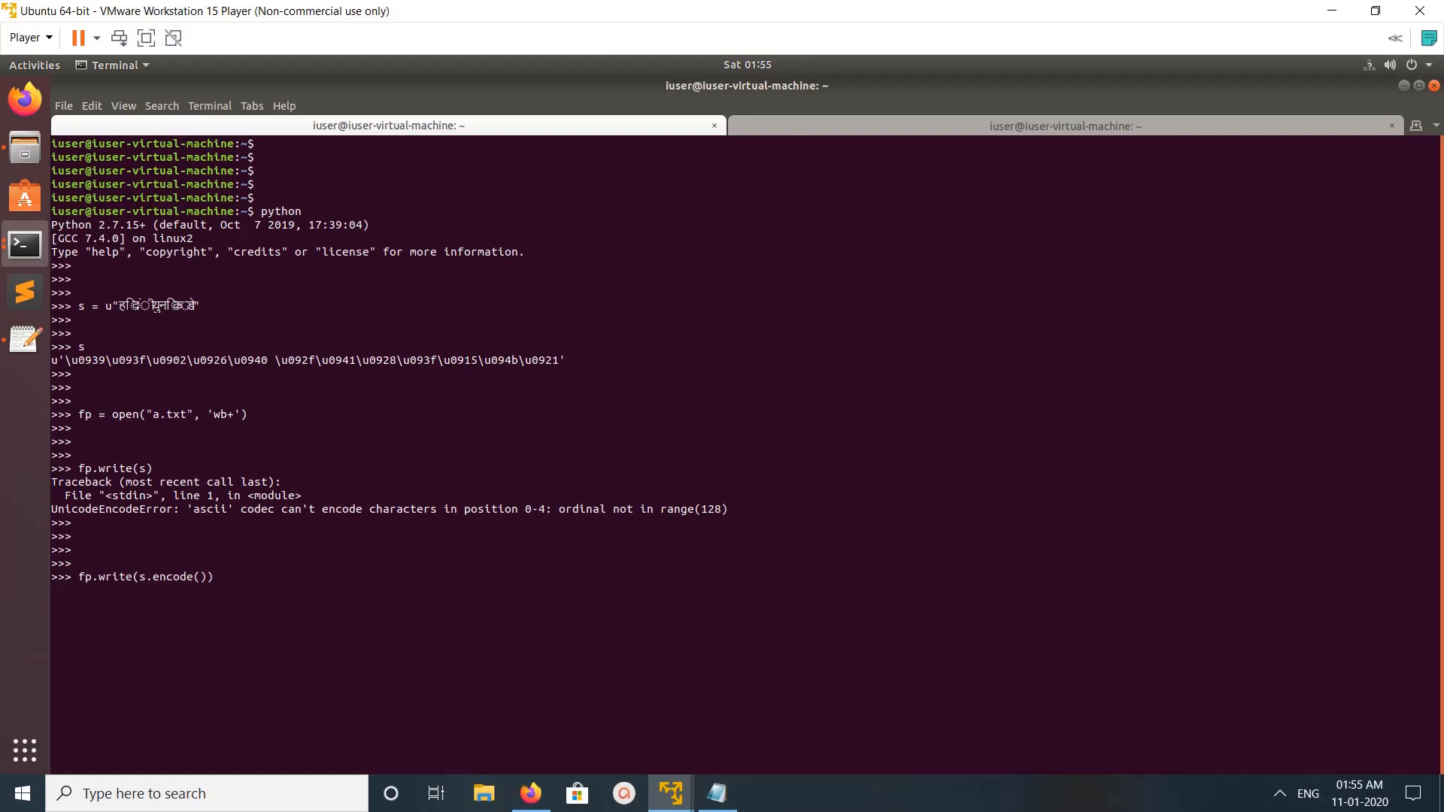
text('')
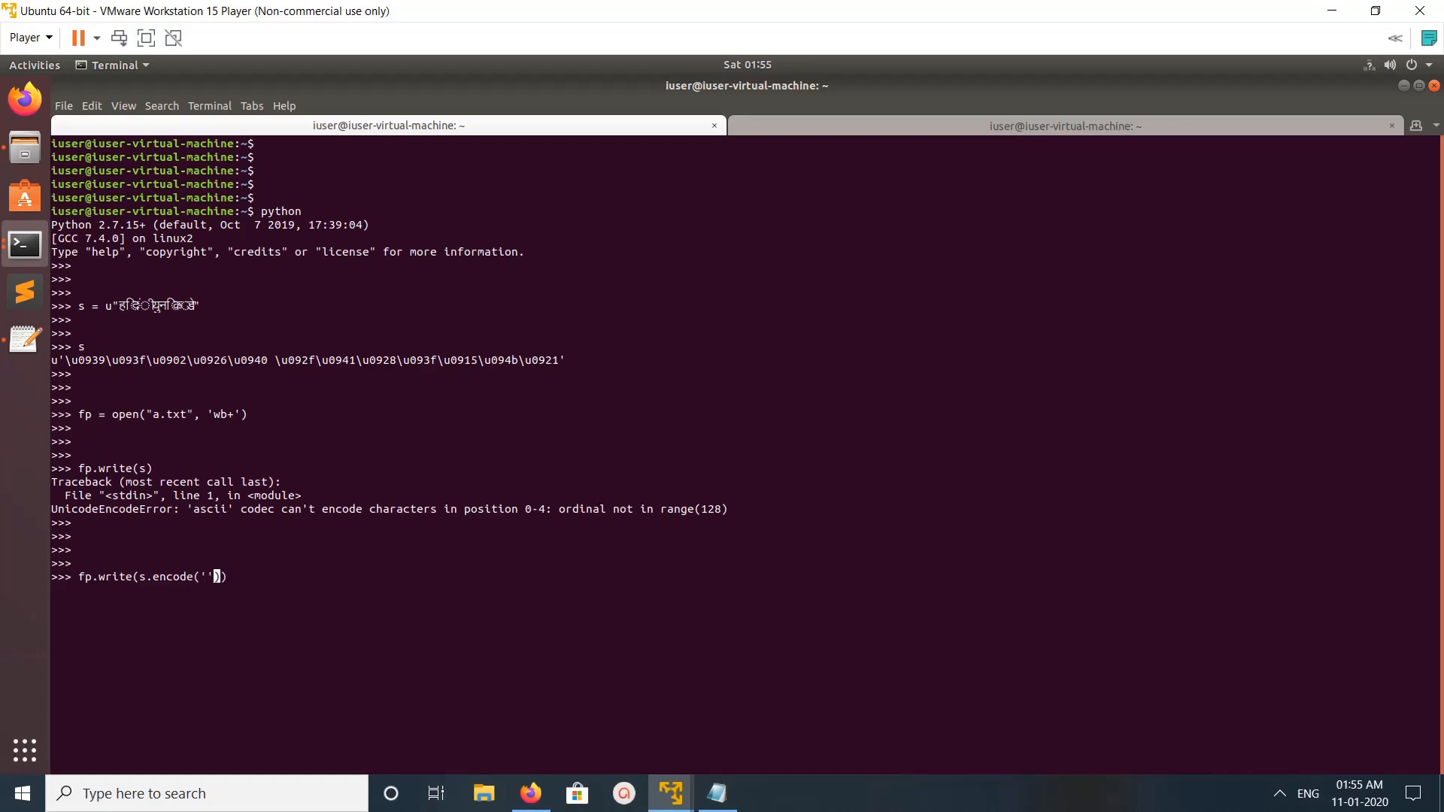
key(Backspace)
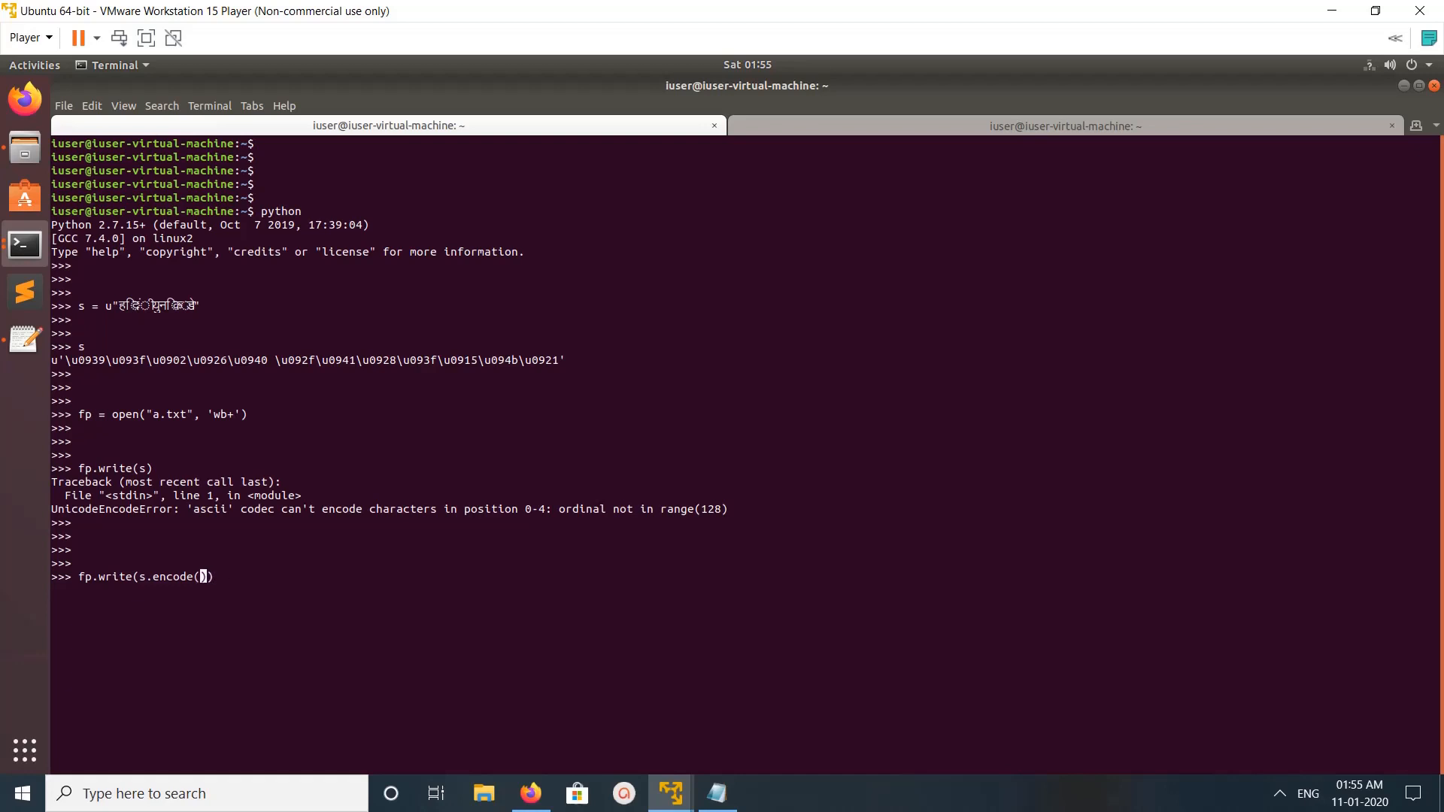
text(")
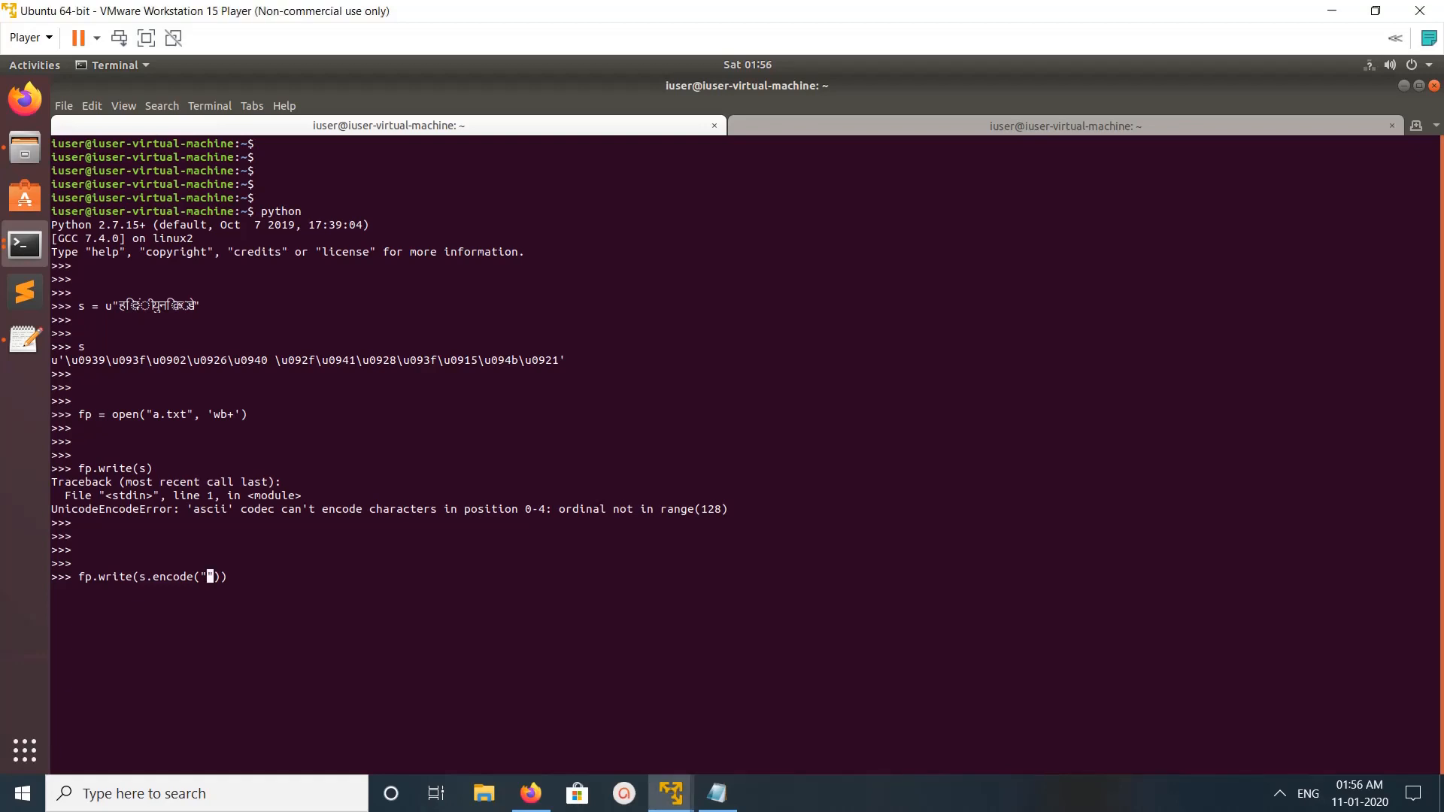
text(utf)
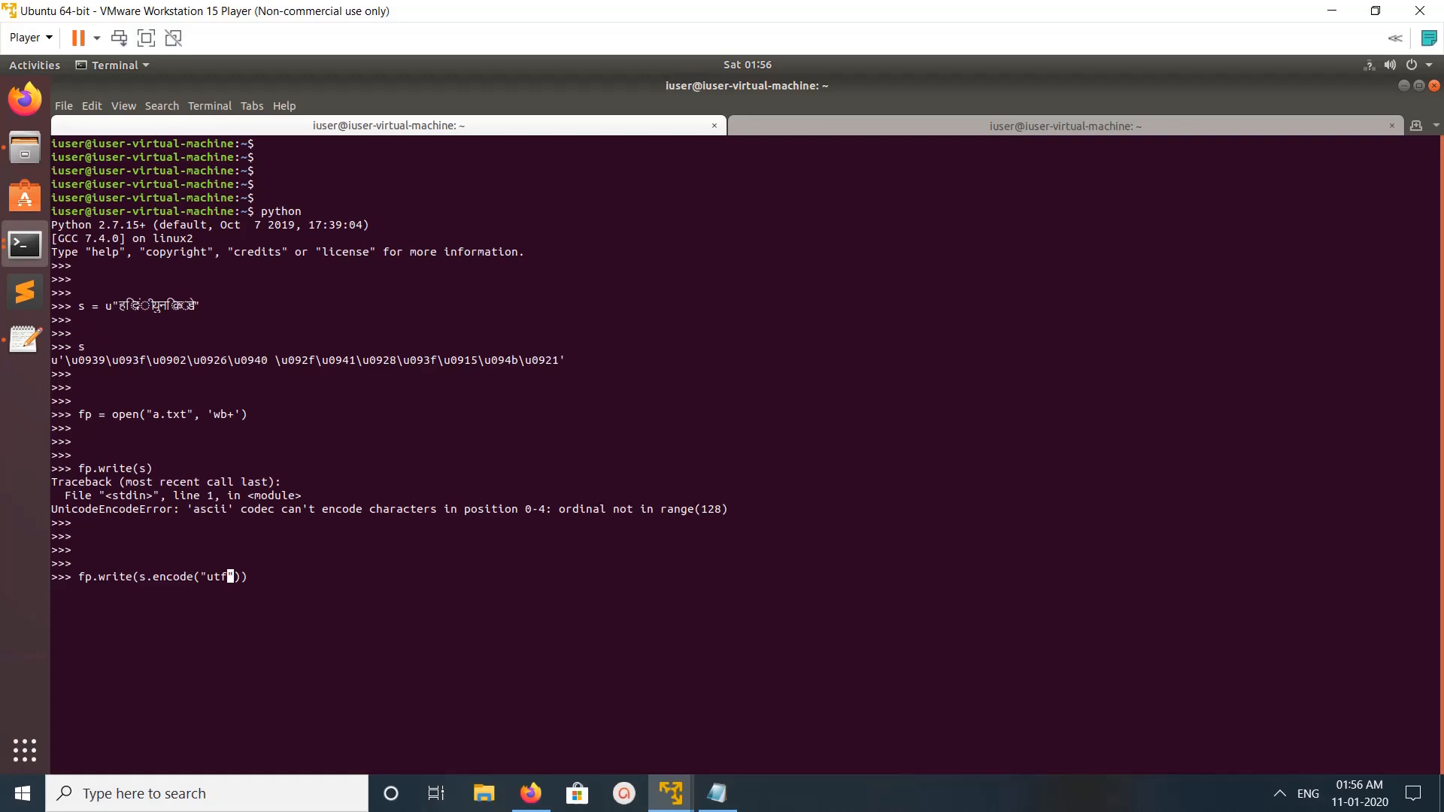
text(-8)
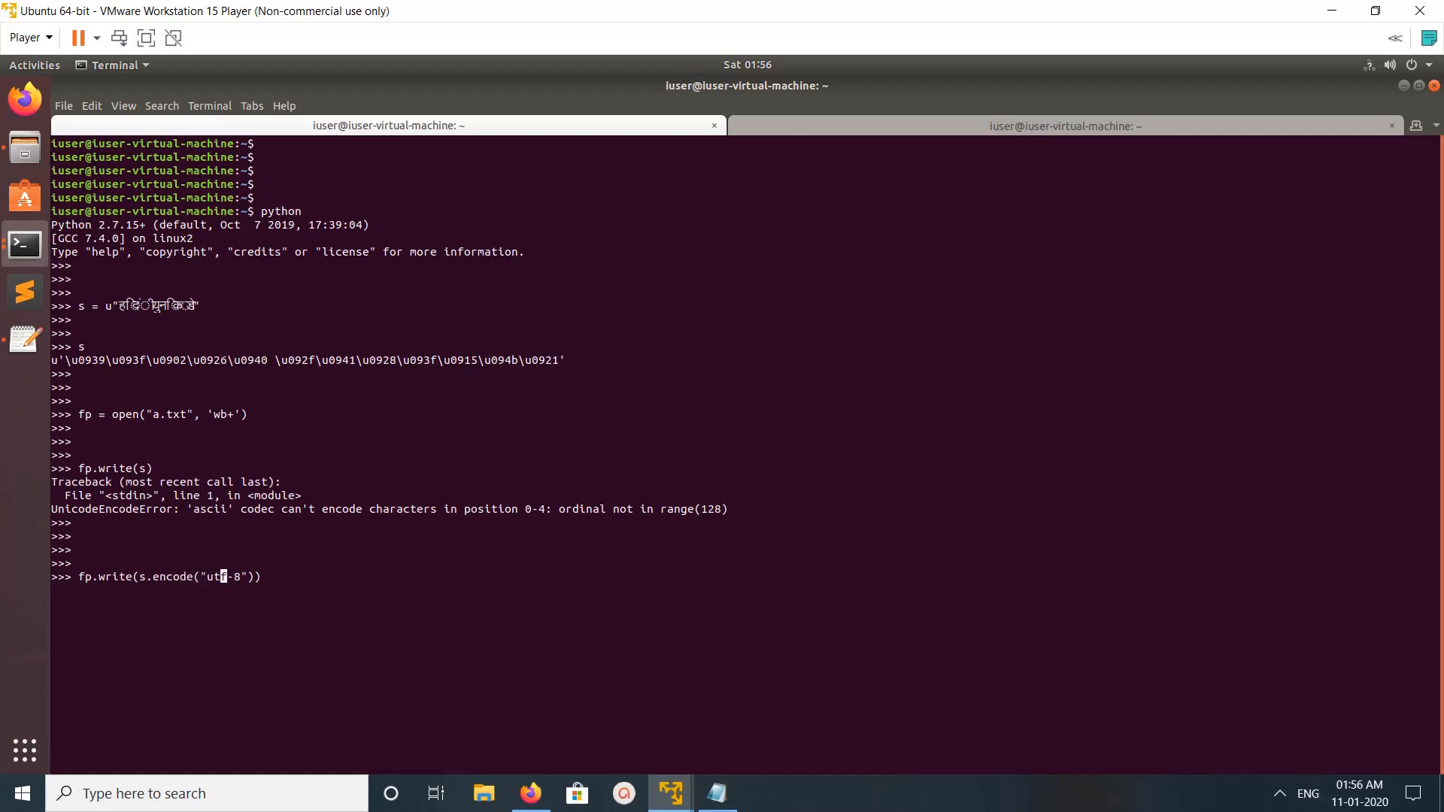
key(Return)
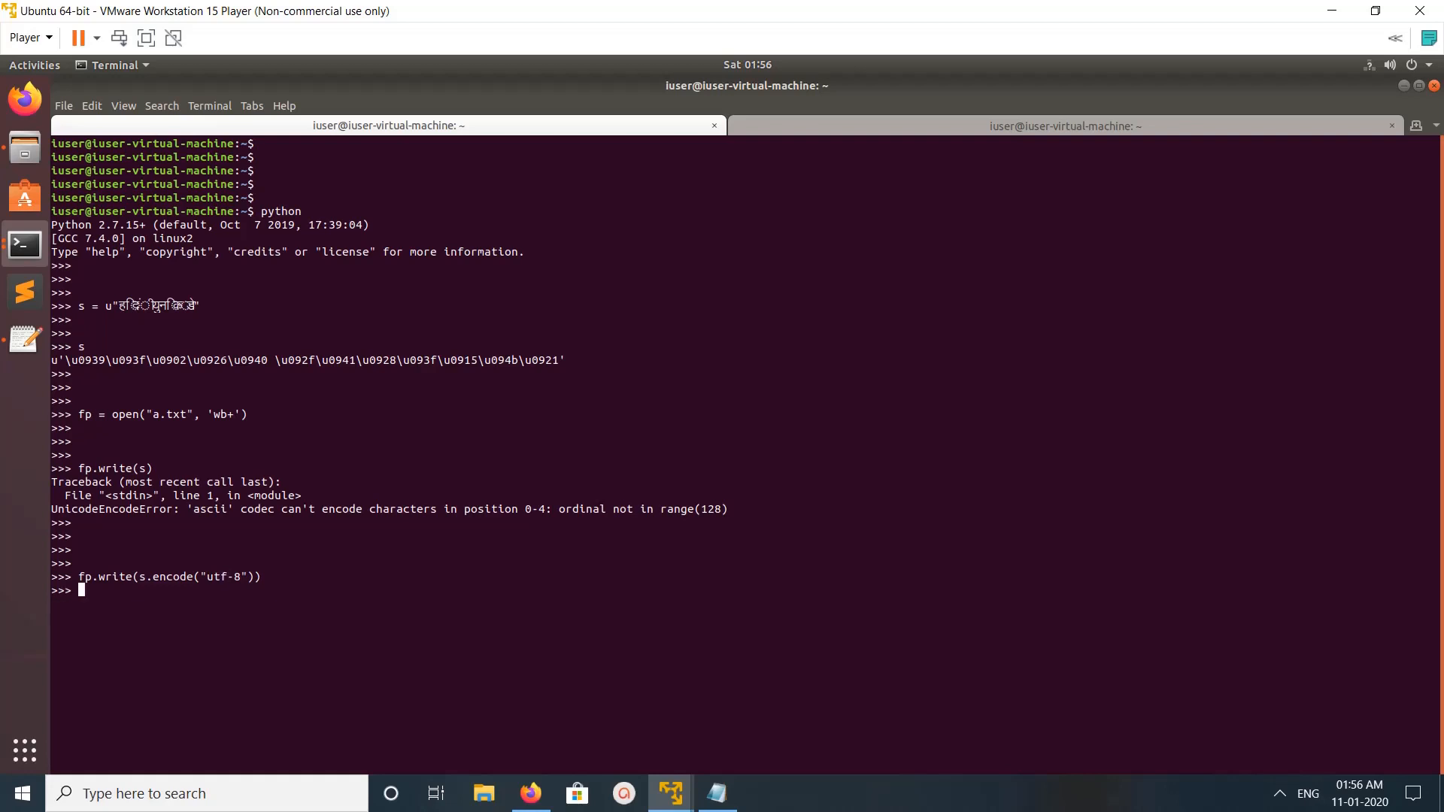
- Run fp.close() so a.txt's contents are saved
text(fp)
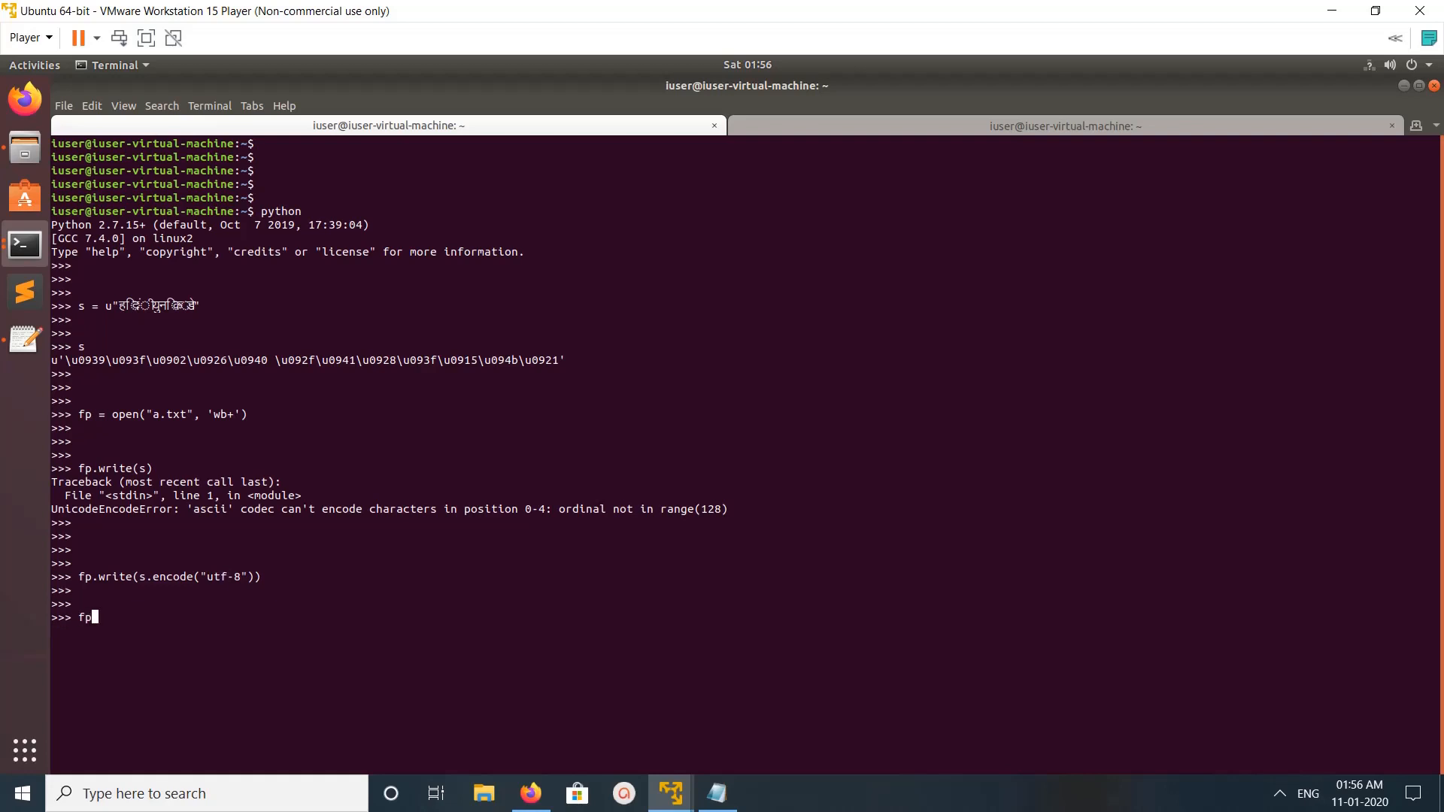
text(.)
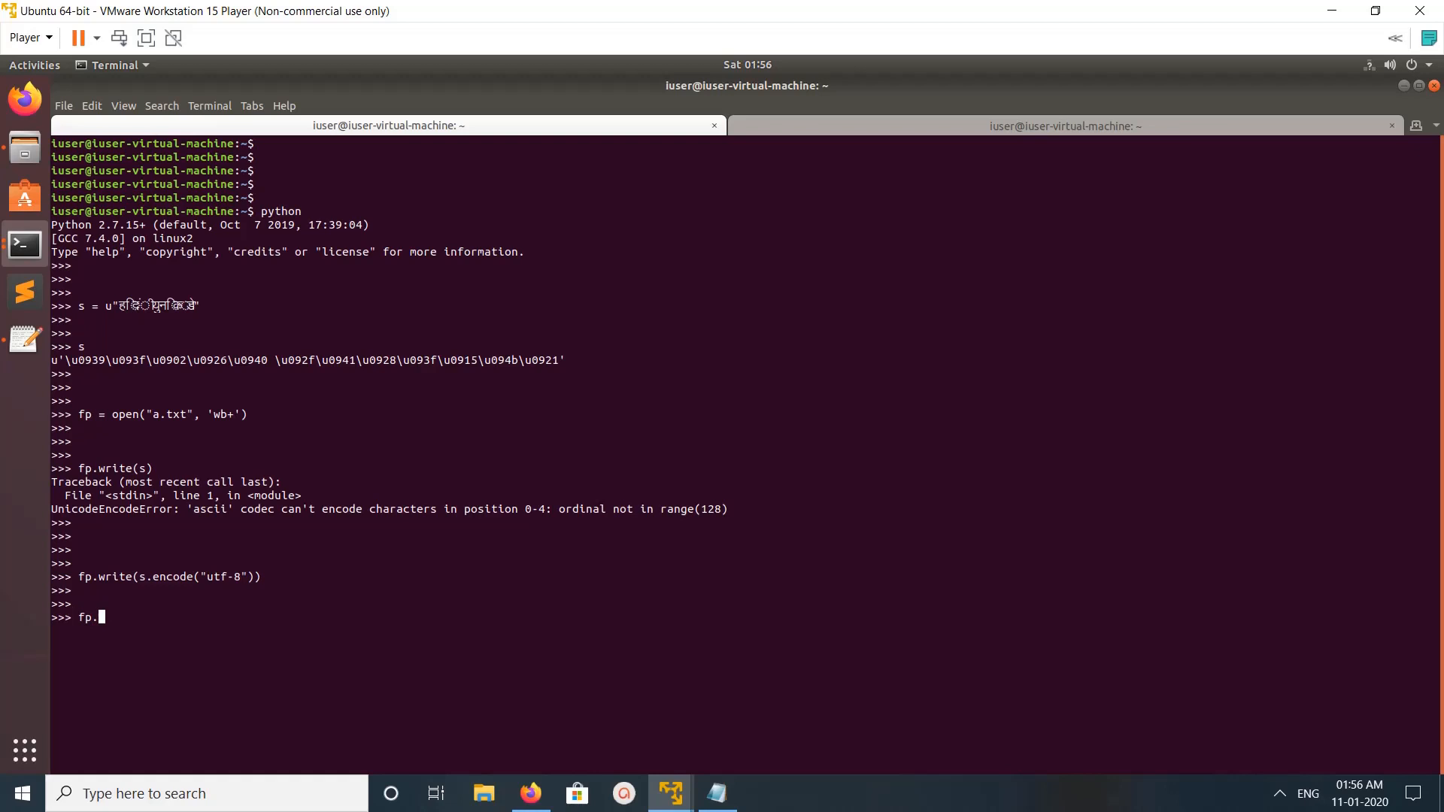
text(close())
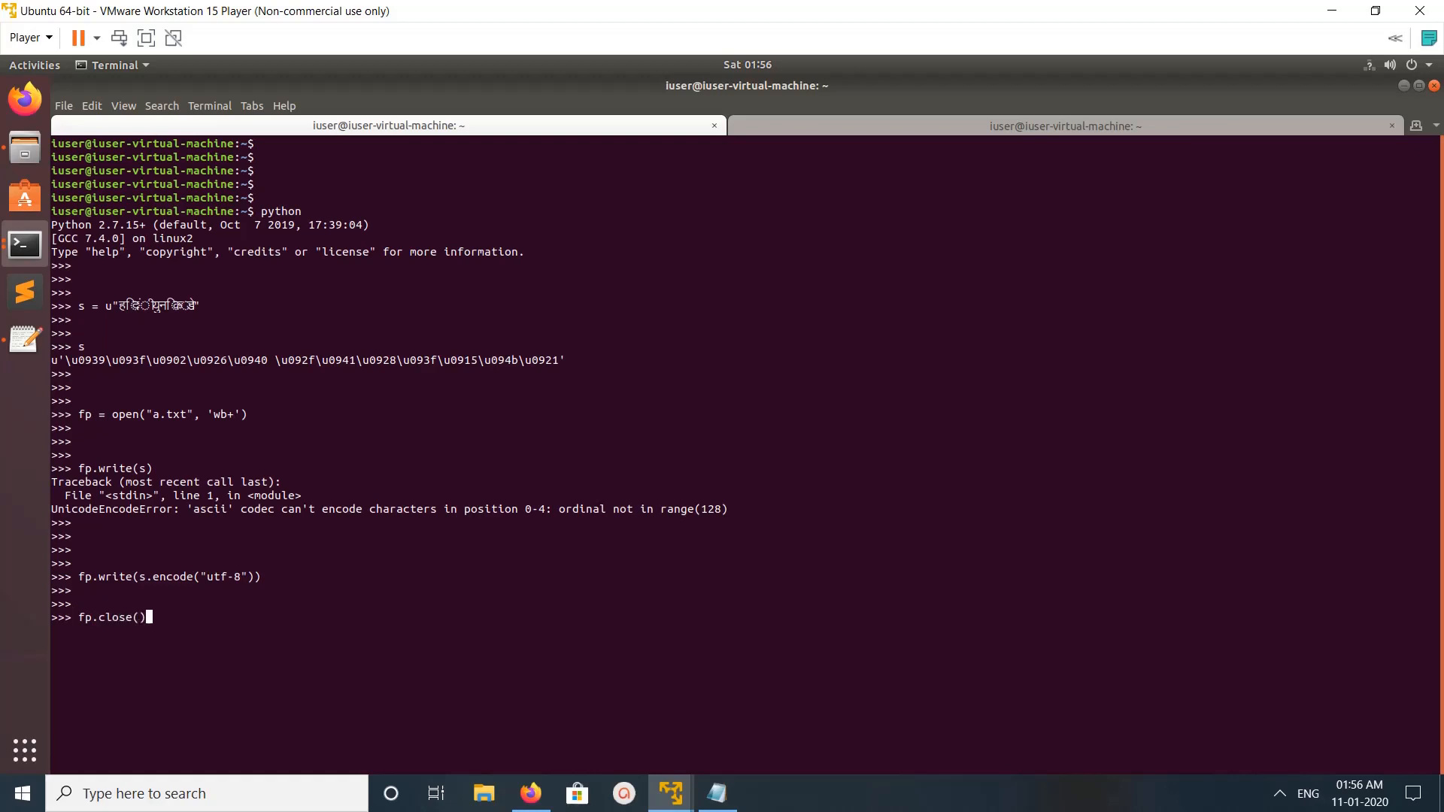
key(Return)
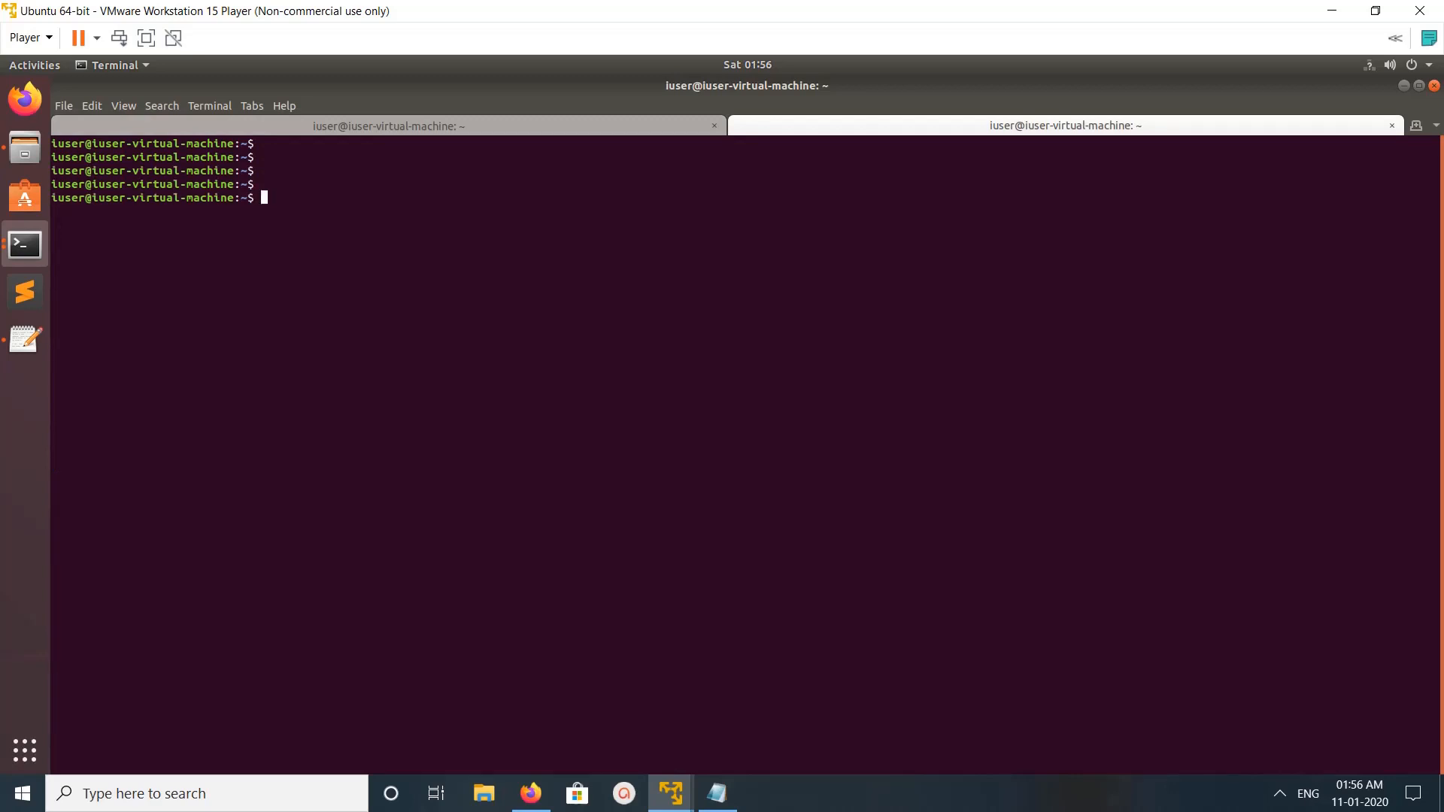
- Run cat a.txt in the second tab to show the Hindi text, then return to the Python tab
text(cat a.txt)
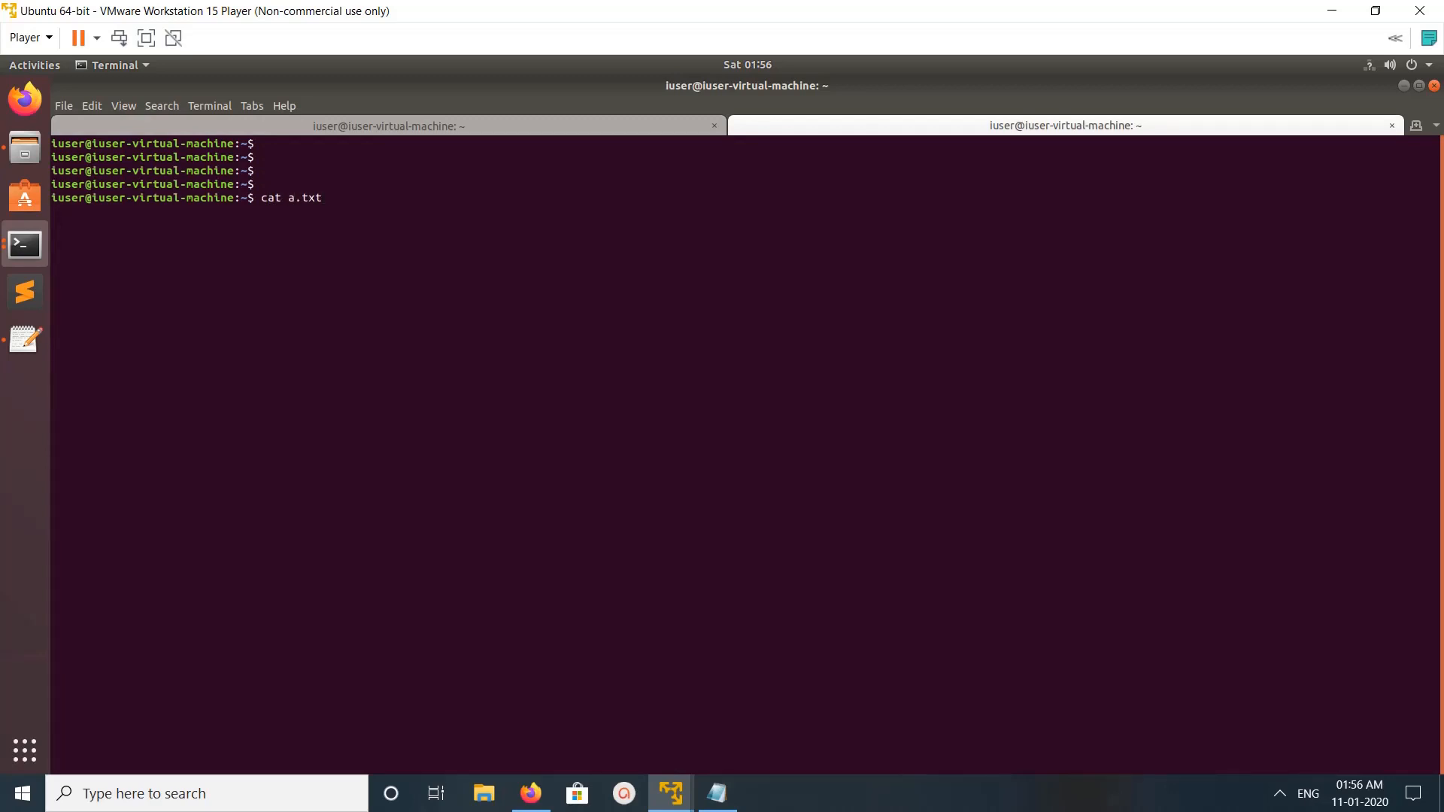
key(Return)
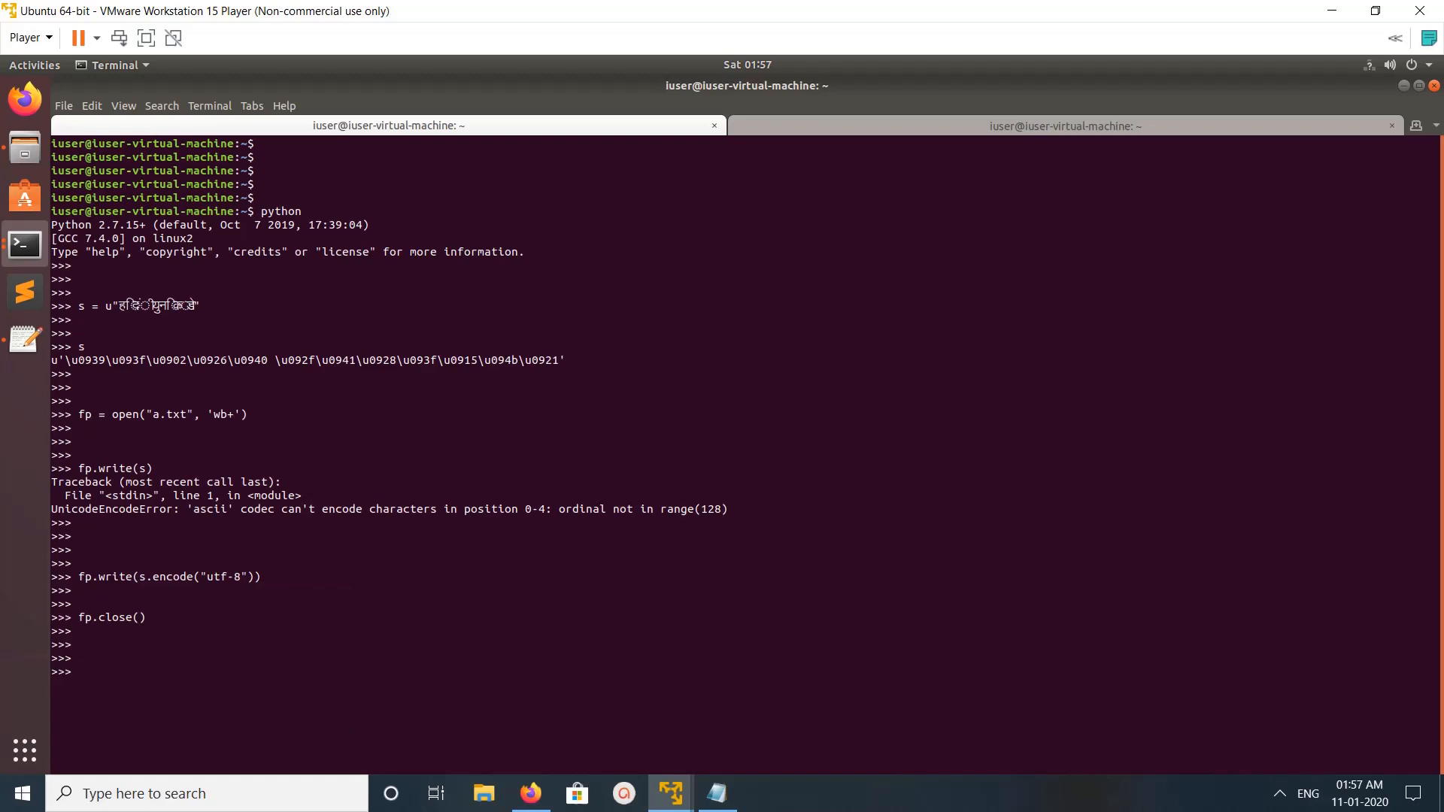
key(Return)
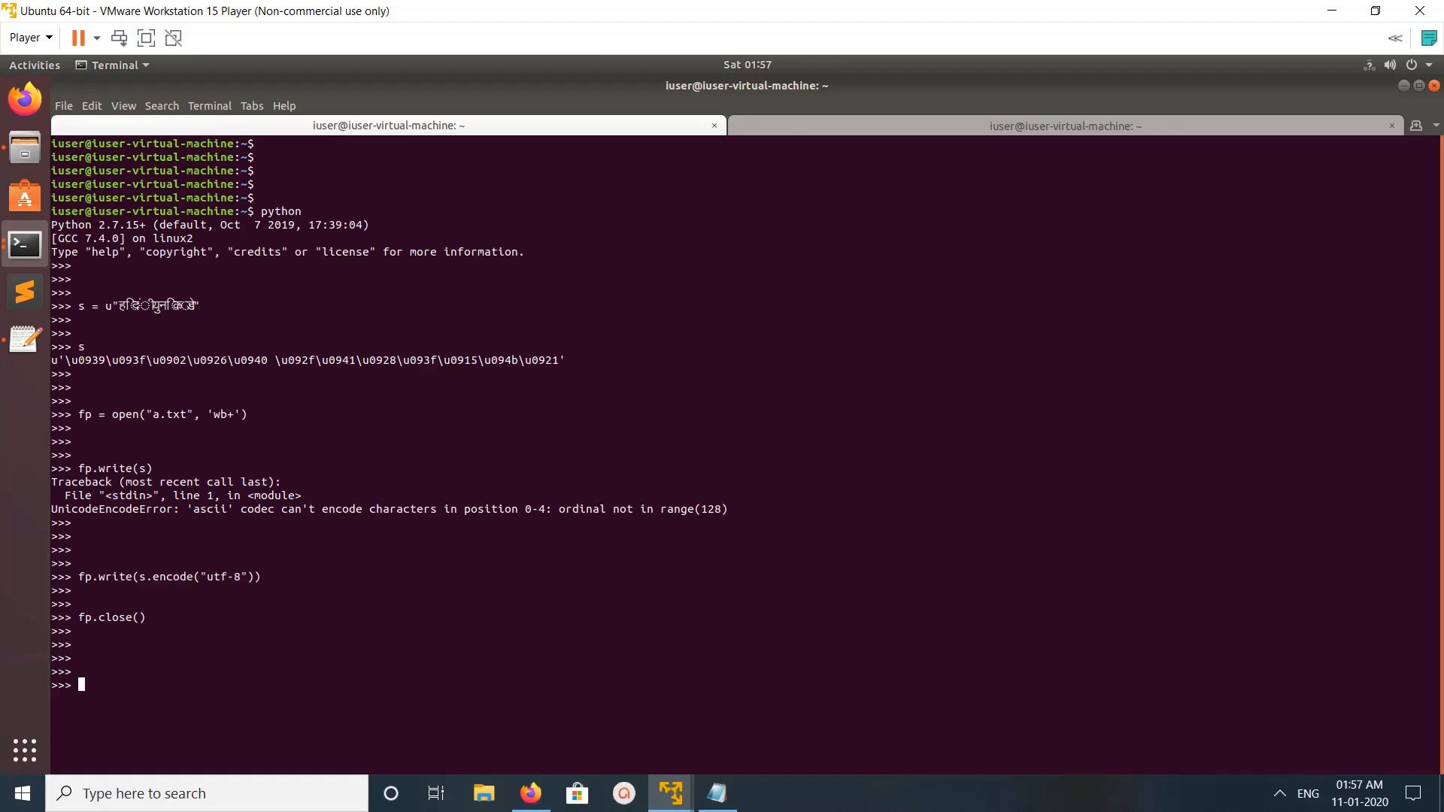